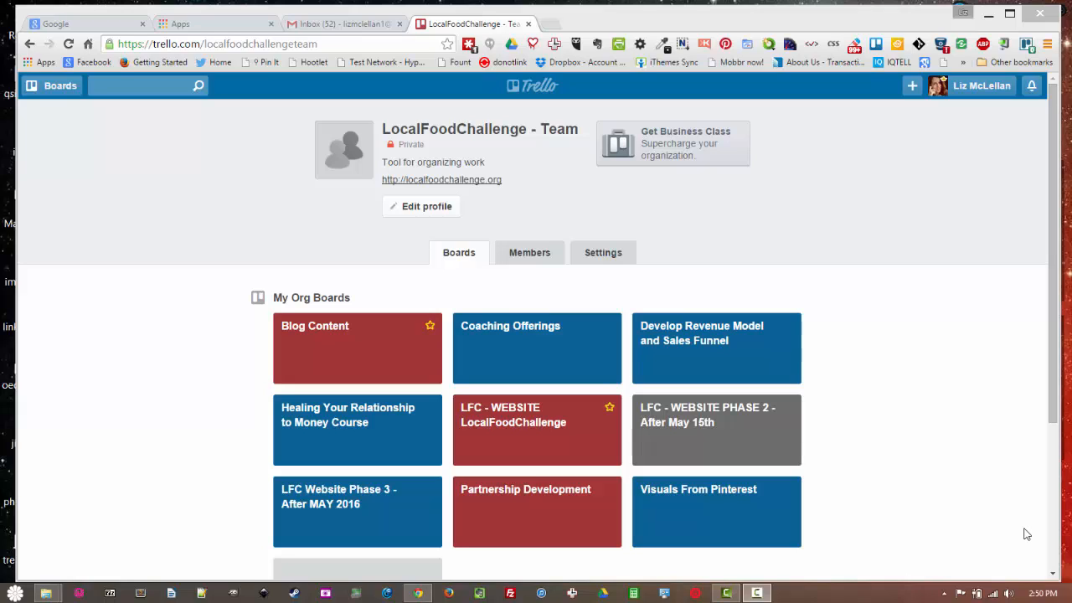
mouse_move(674, 551)
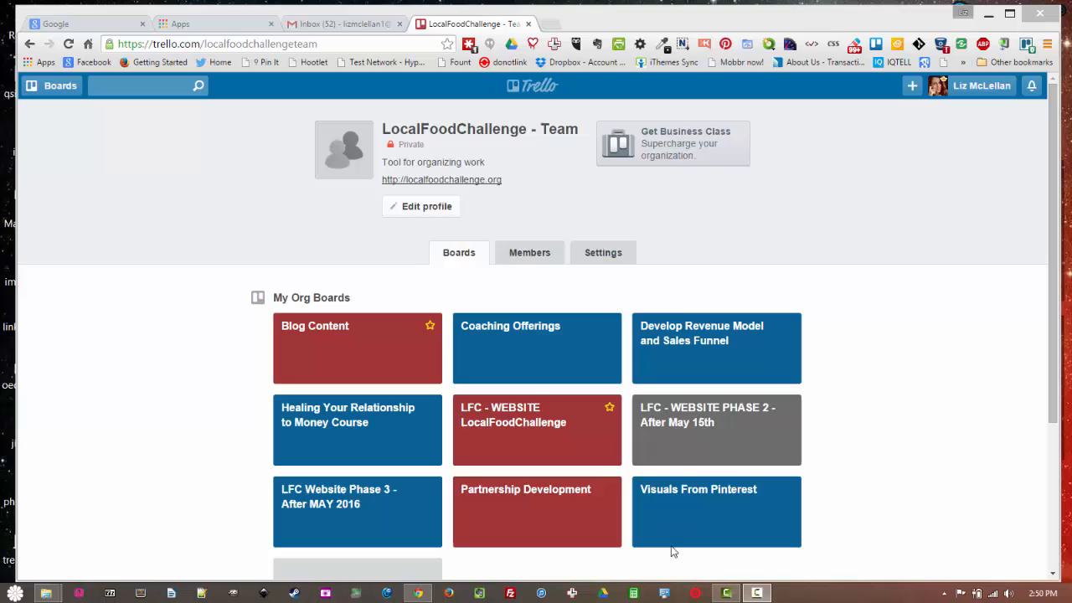
mouse_move(536, 540)
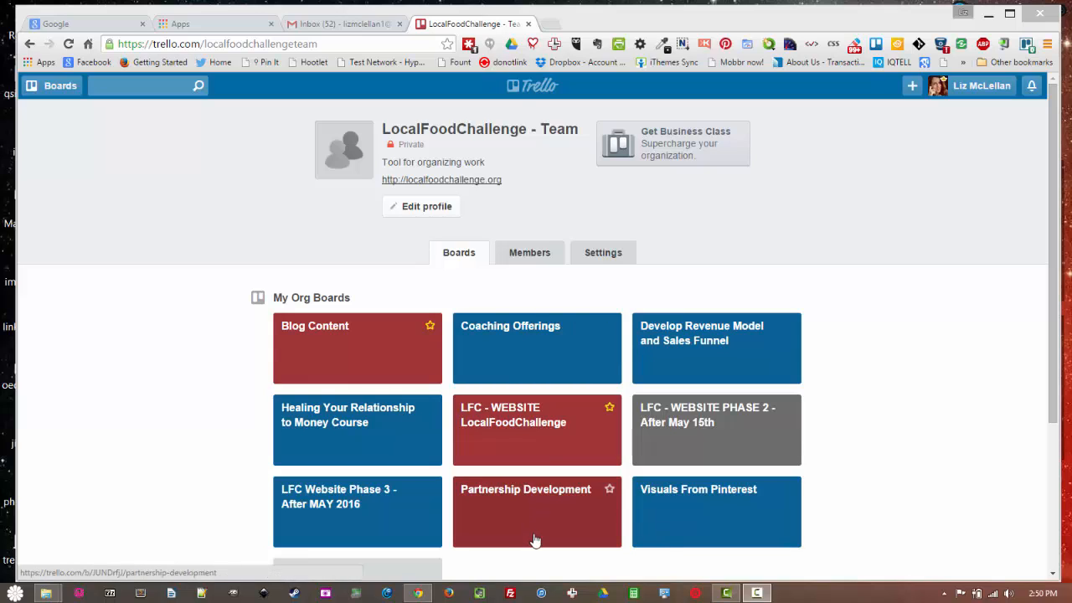
mouse_move(545, 442)
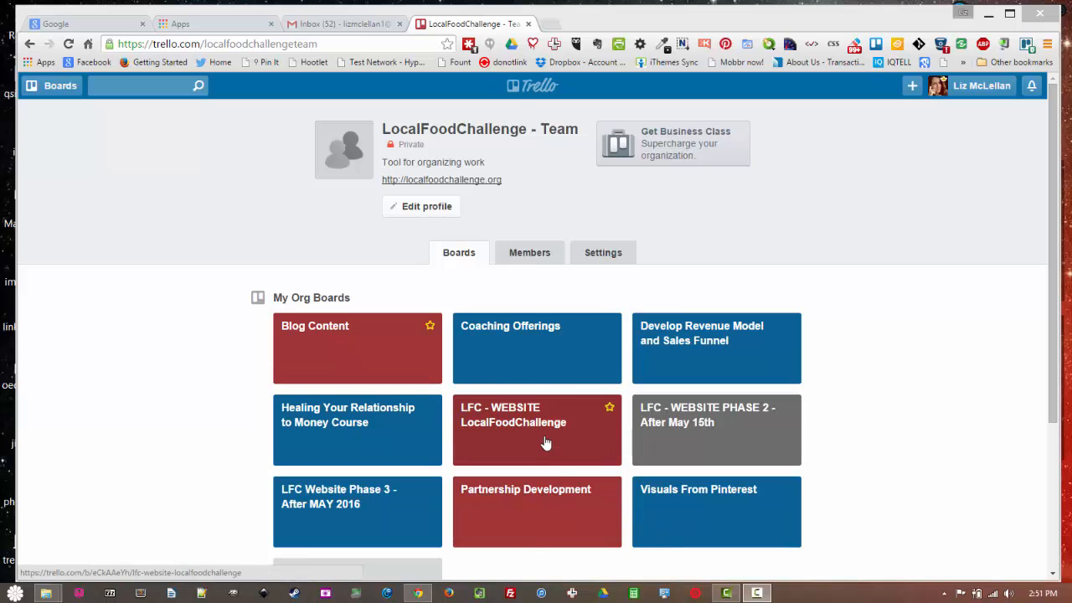
mouse_move(544, 534)
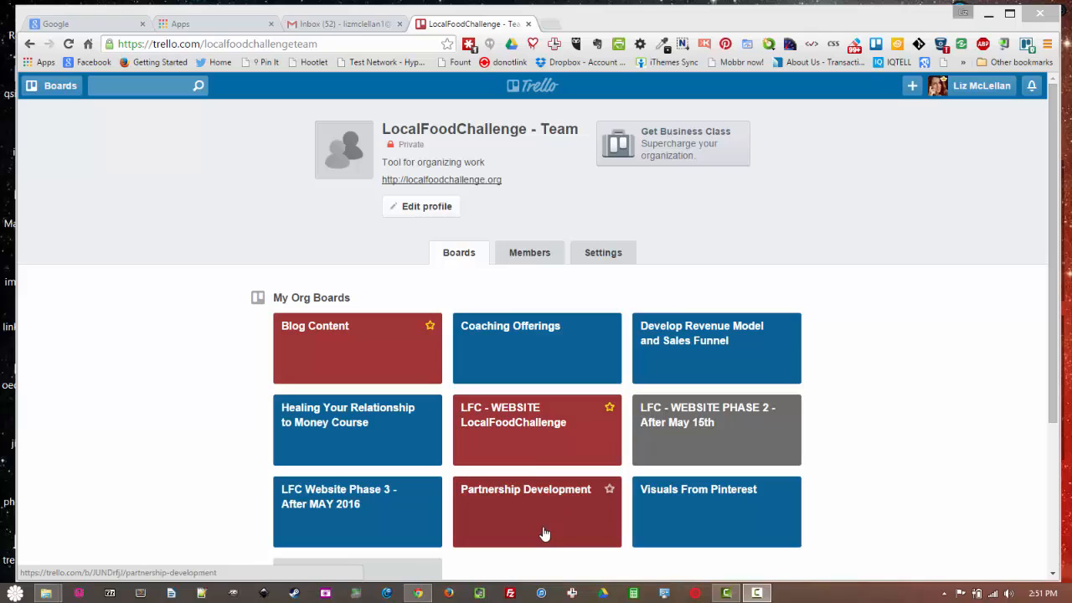
mouse_move(531, 455)
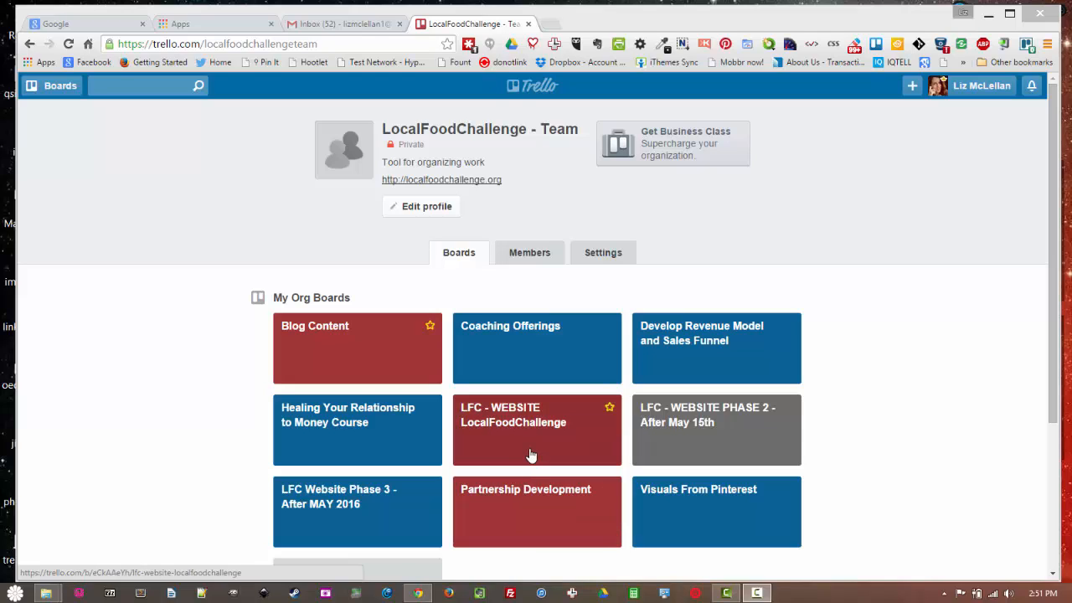
mouse_move(532, 508)
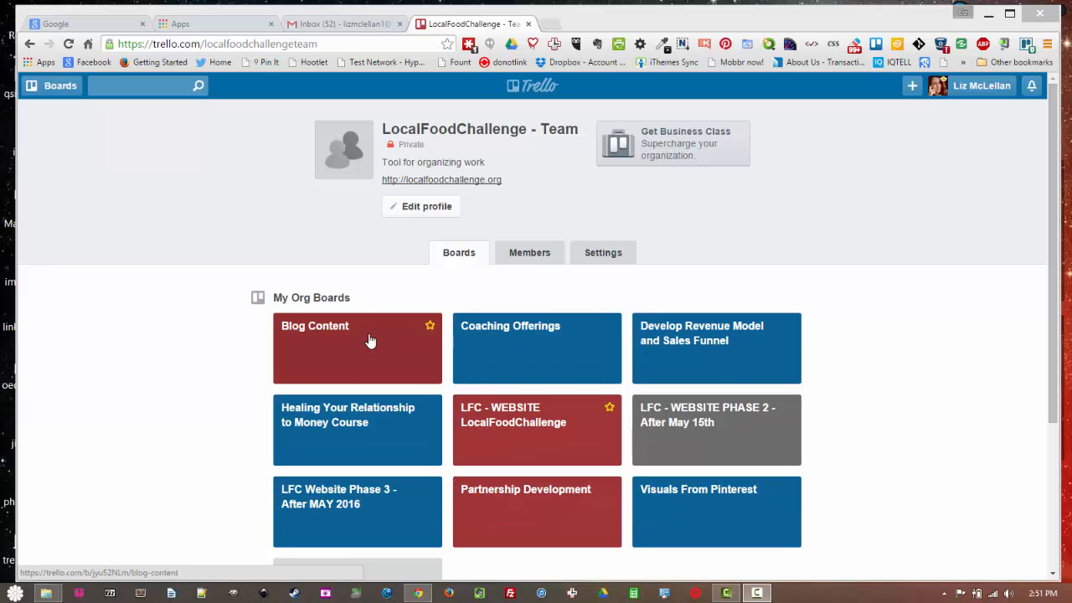
mouse_move(525, 438)
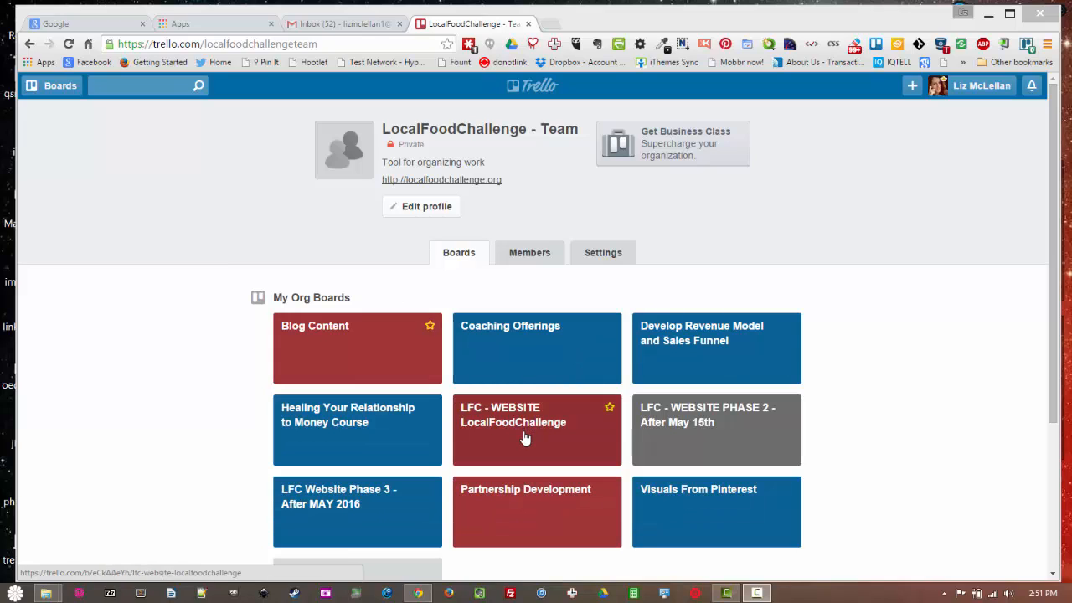
Select the LFC - WEBSITE LocalFoodChallenge board tile on the team's boards page.
left_click(526, 429)
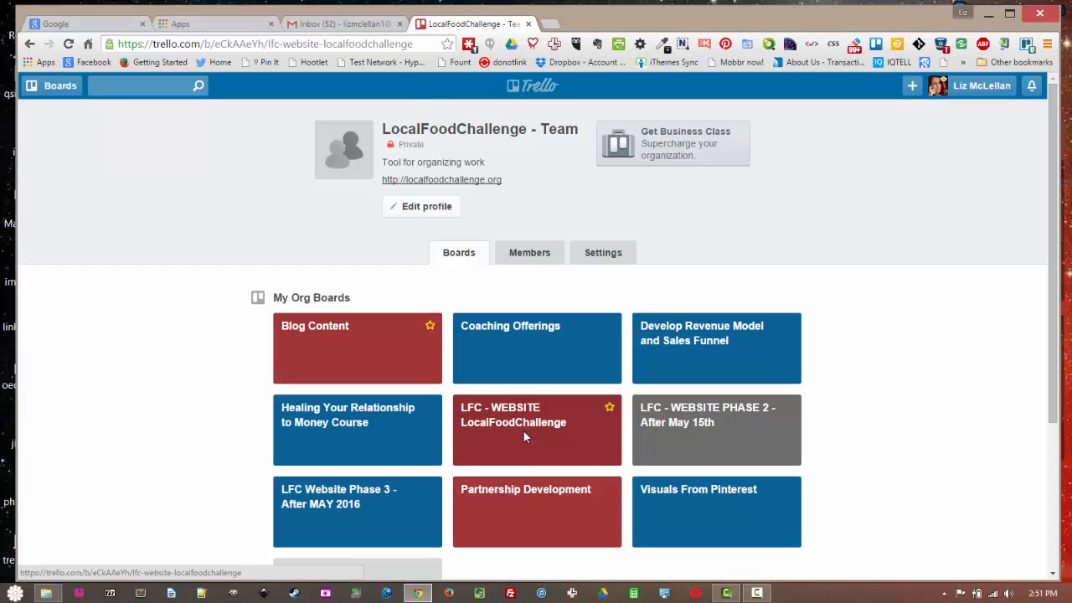
Open the LFC - WEBSITE board and scroll across its lists, from Website Set-Up to Annabell's Course, and back.
left_click(536, 430)
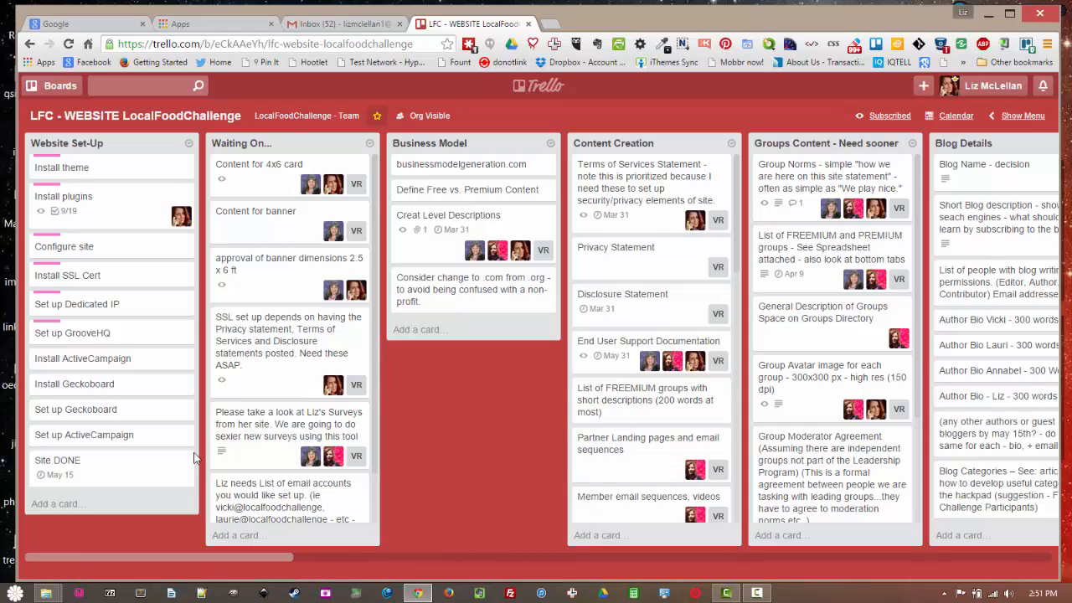
mouse_move(262, 153)
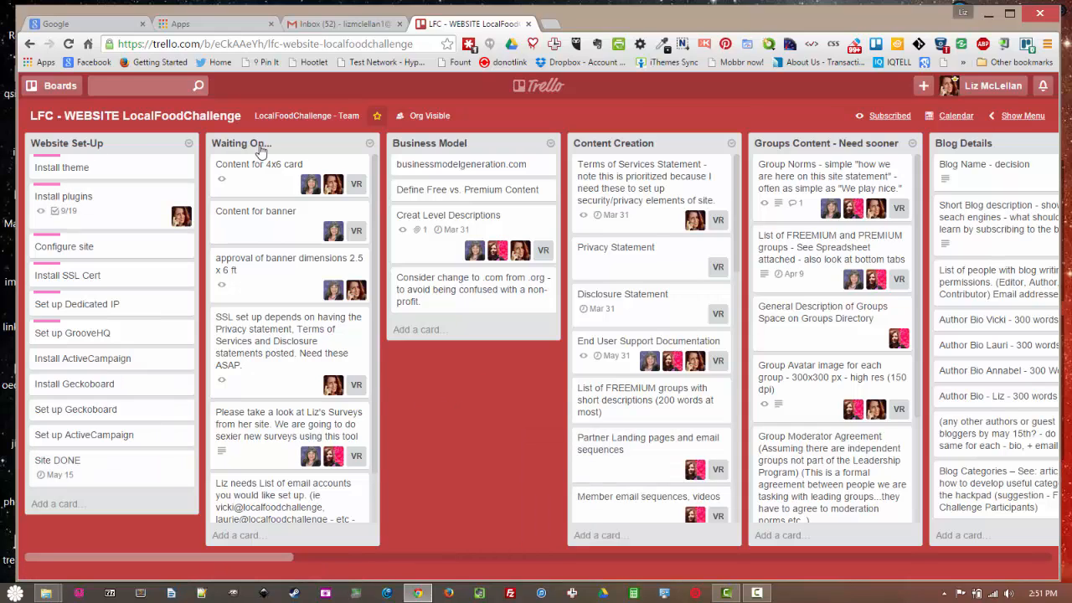
mouse_move(783, 155)
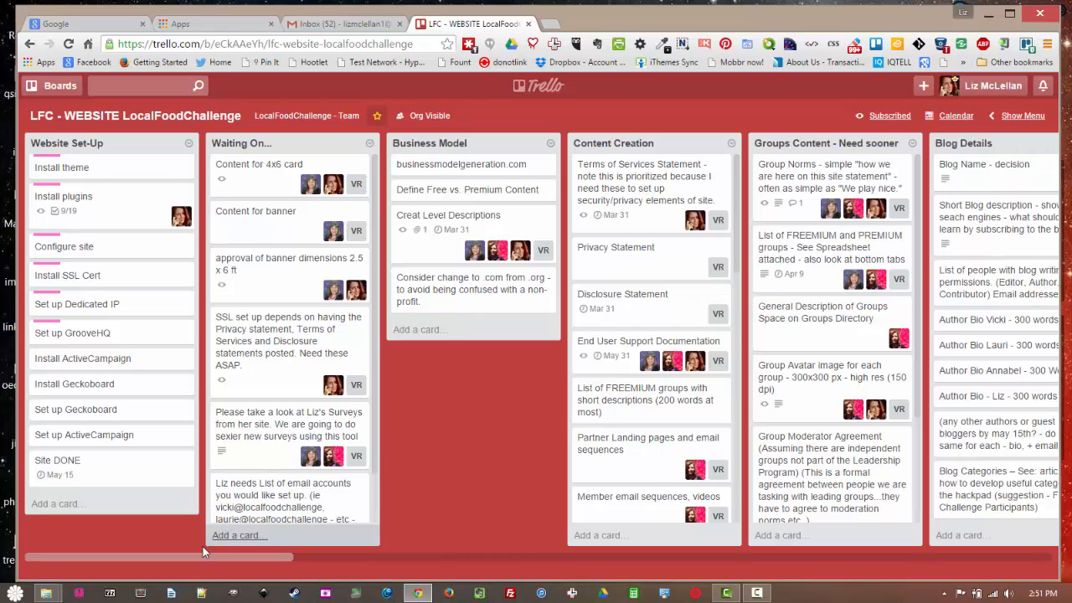
scroll("right", 3)
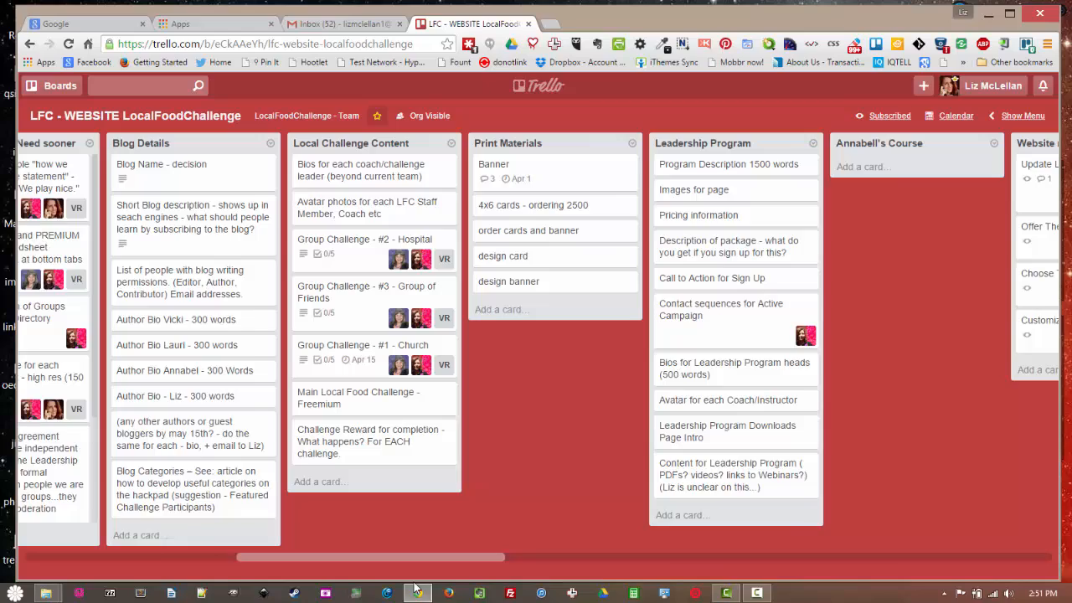
scroll("right", 3)
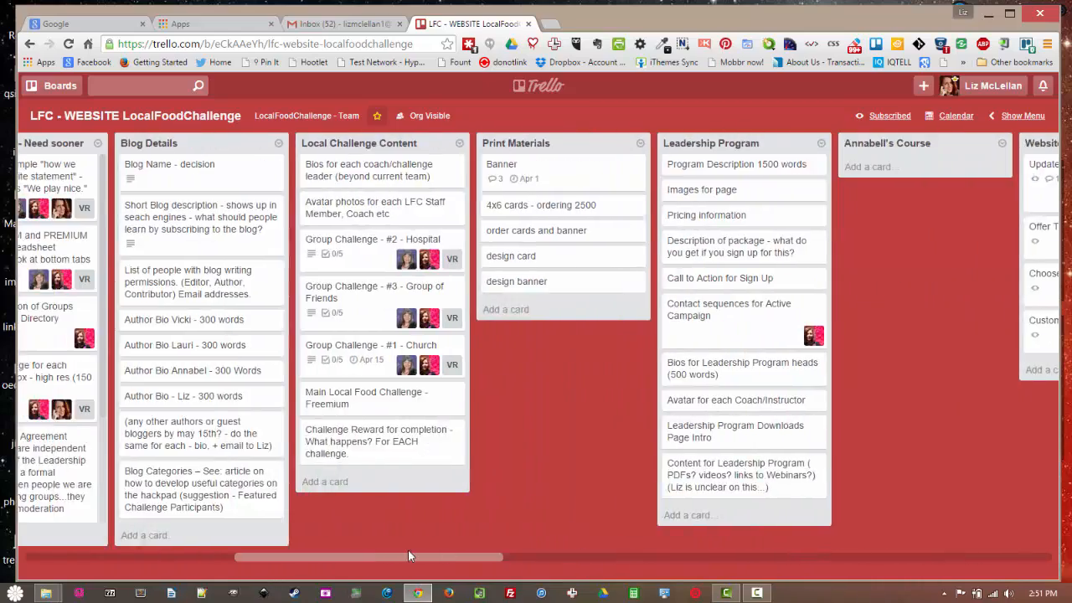
scroll("left", 3)
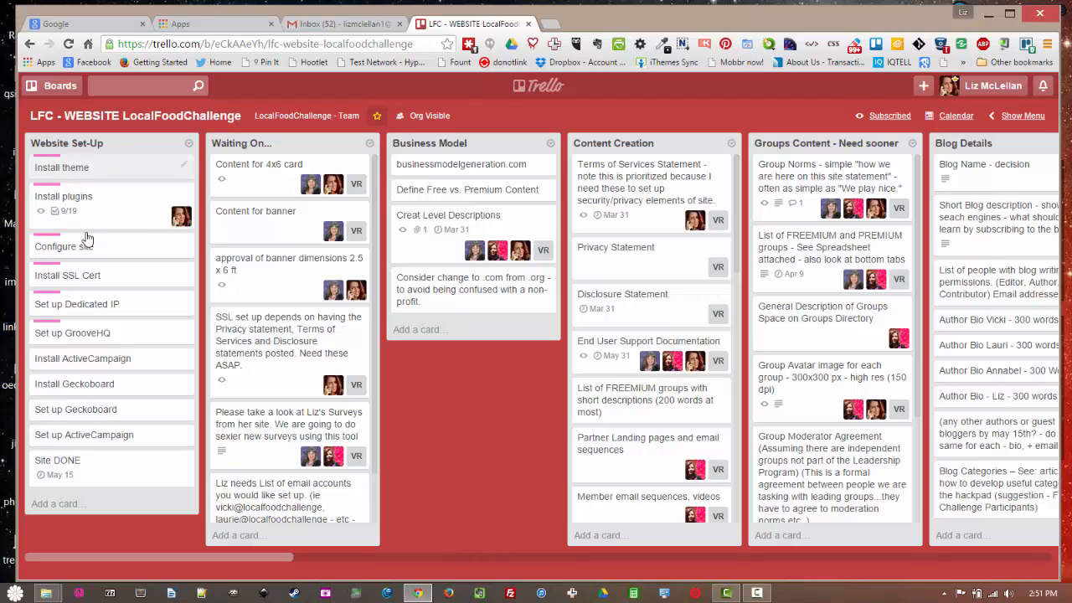
mouse_move(95, 173)
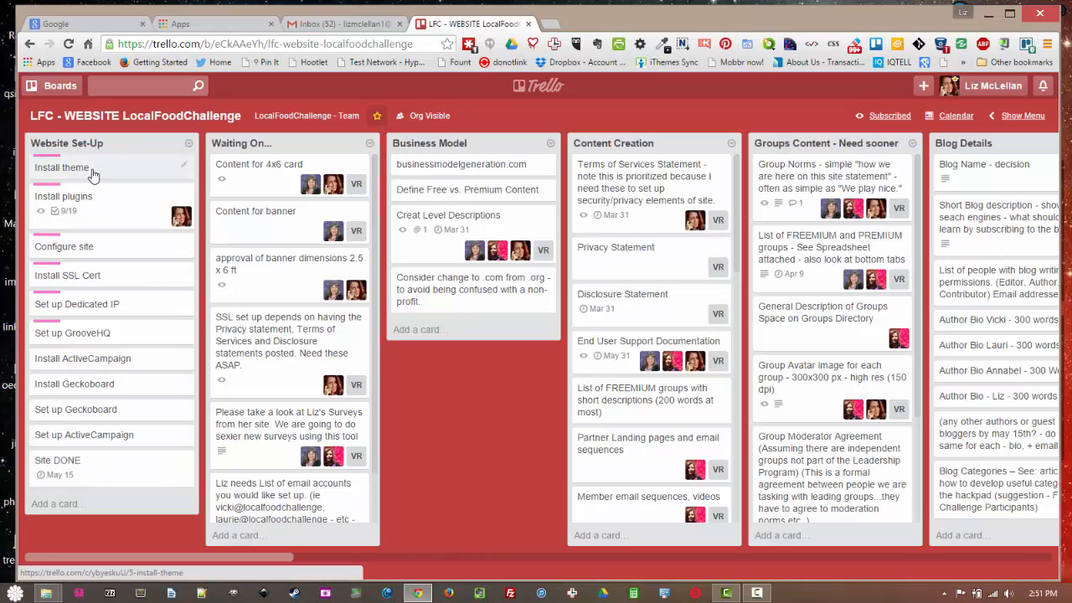
left_click(61, 167)
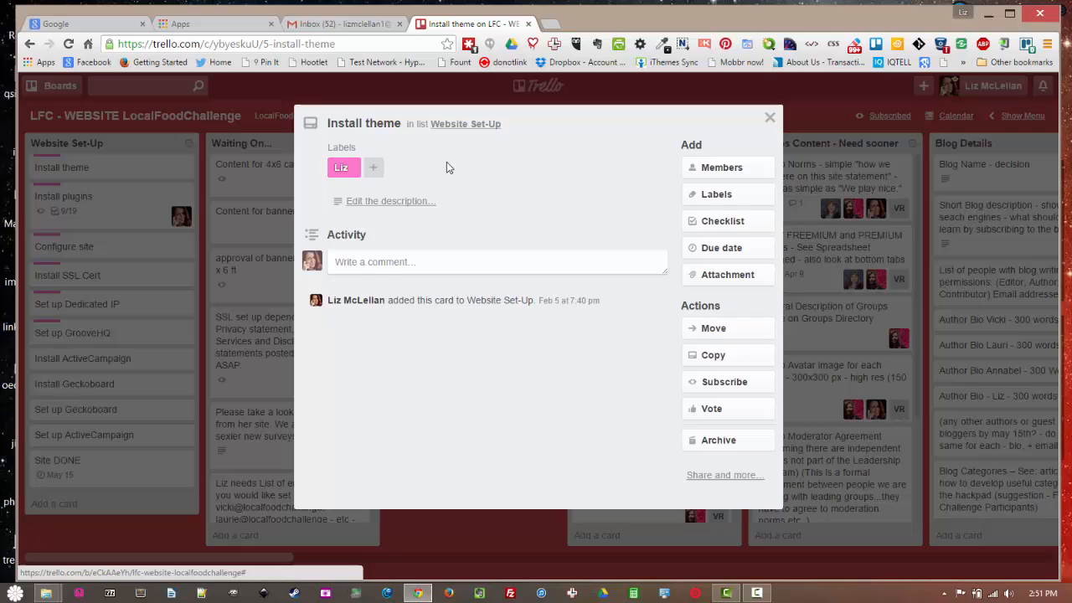
left_click(716, 194)
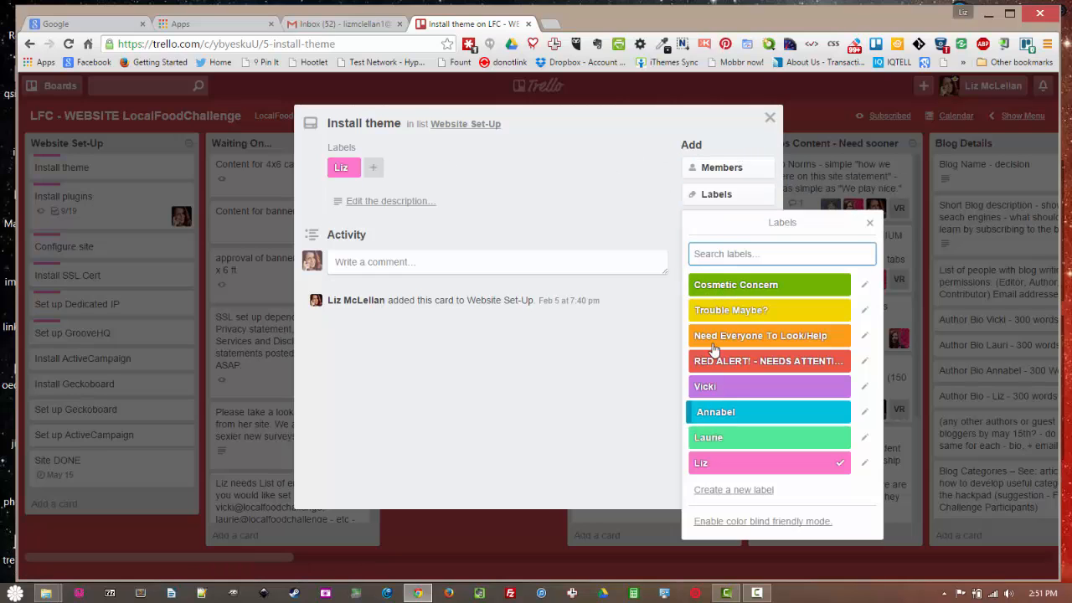
mouse_move(733, 361)
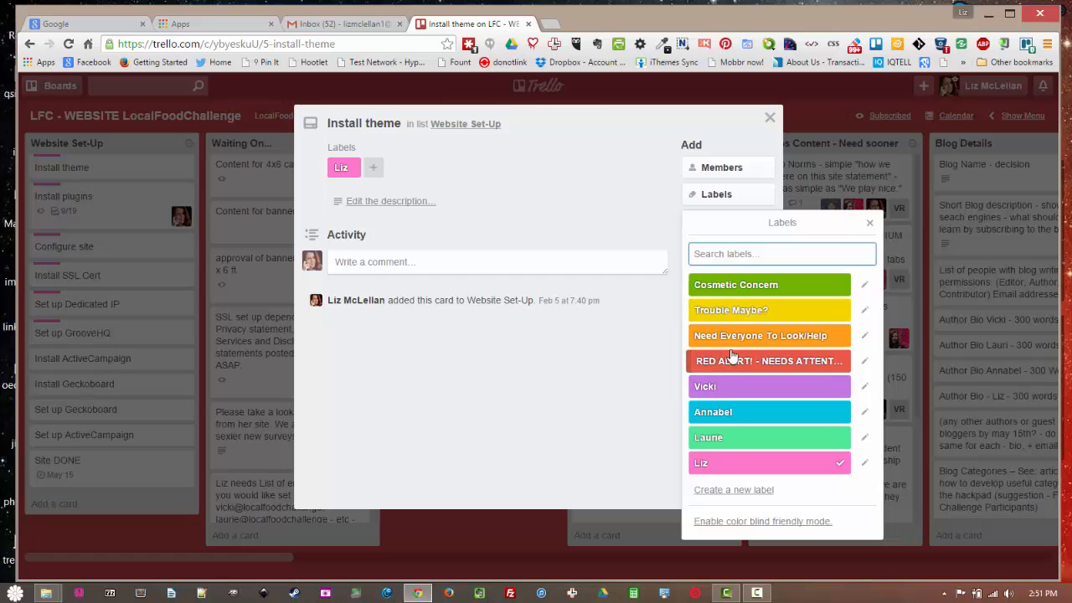
mouse_move(756, 361)
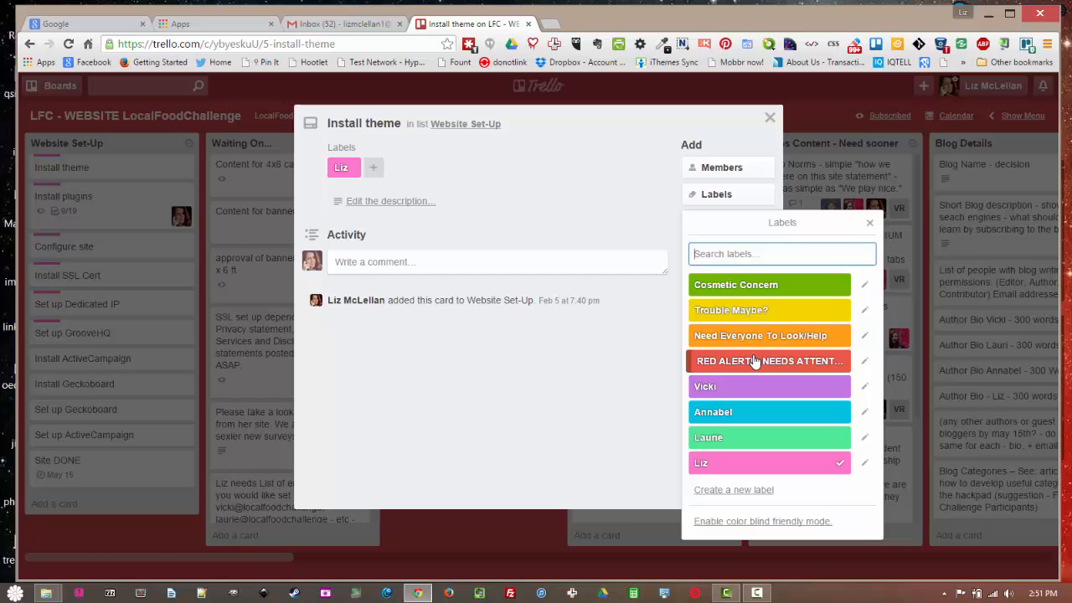
mouse_move(740, 312)
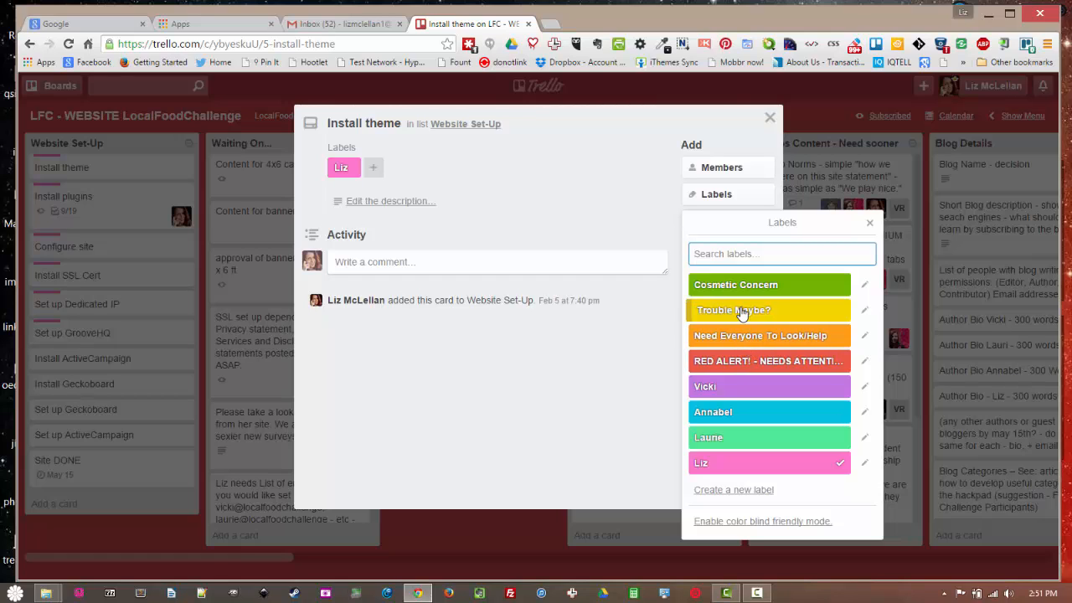
mouse_move(739, 284)
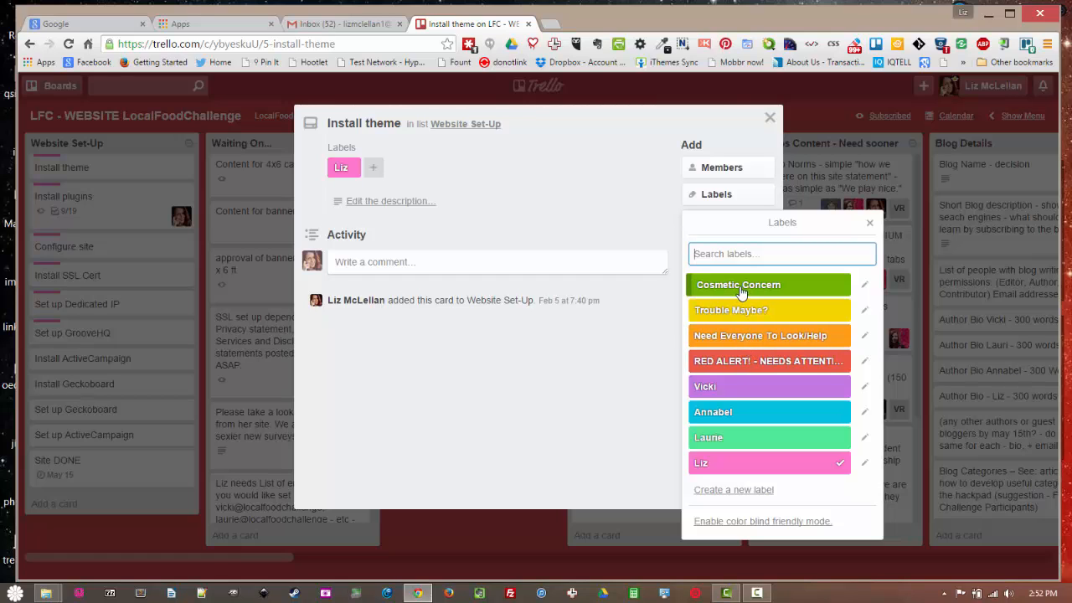
mouse_move(729, 462)
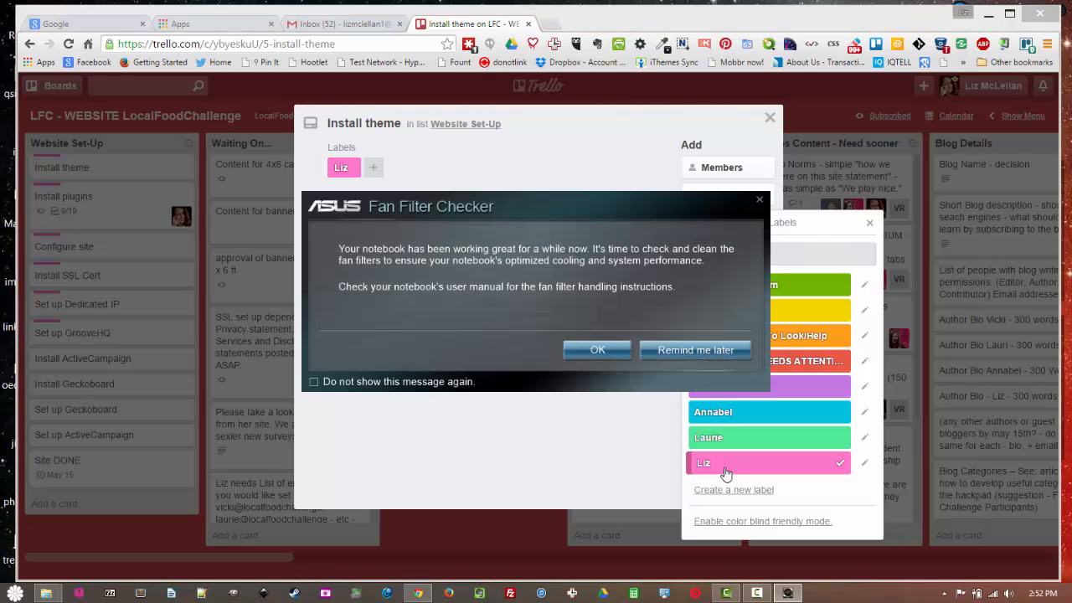
left_click(597, 350)
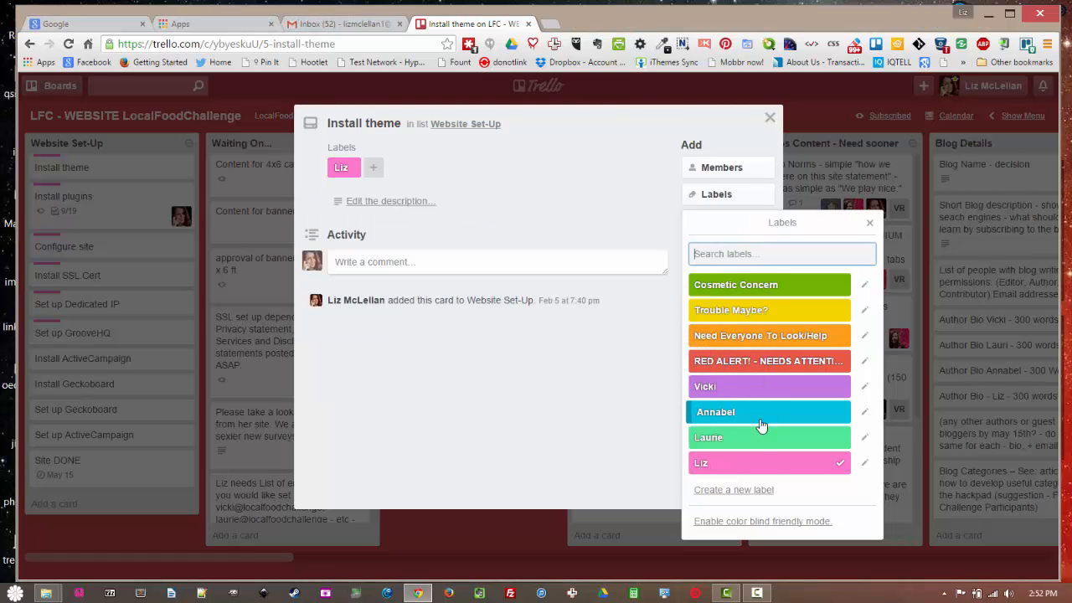
mouse_move(731, 399)
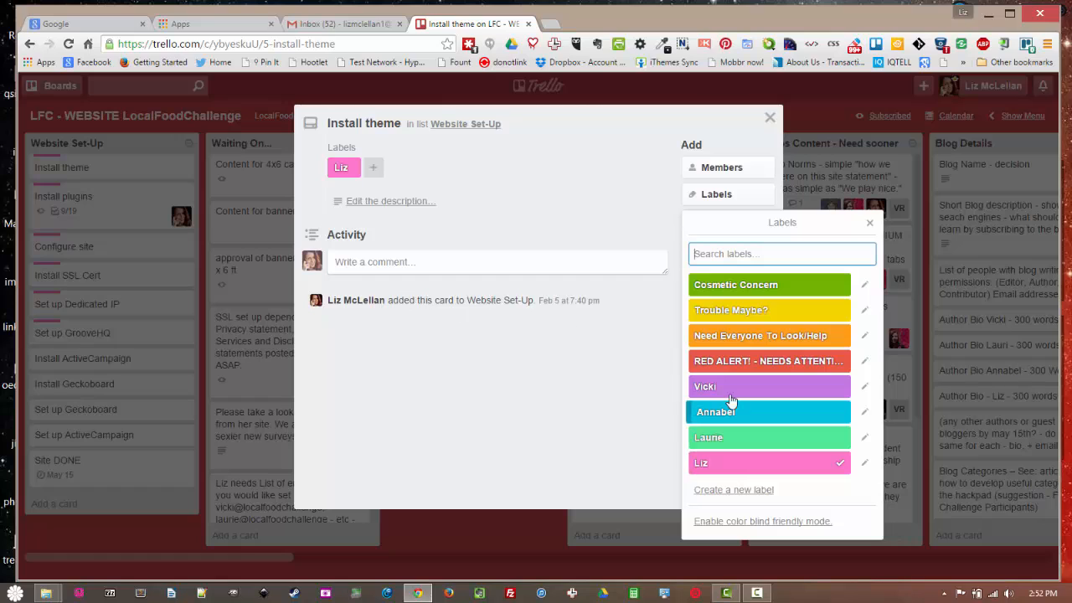
mouse_move(738, 267)
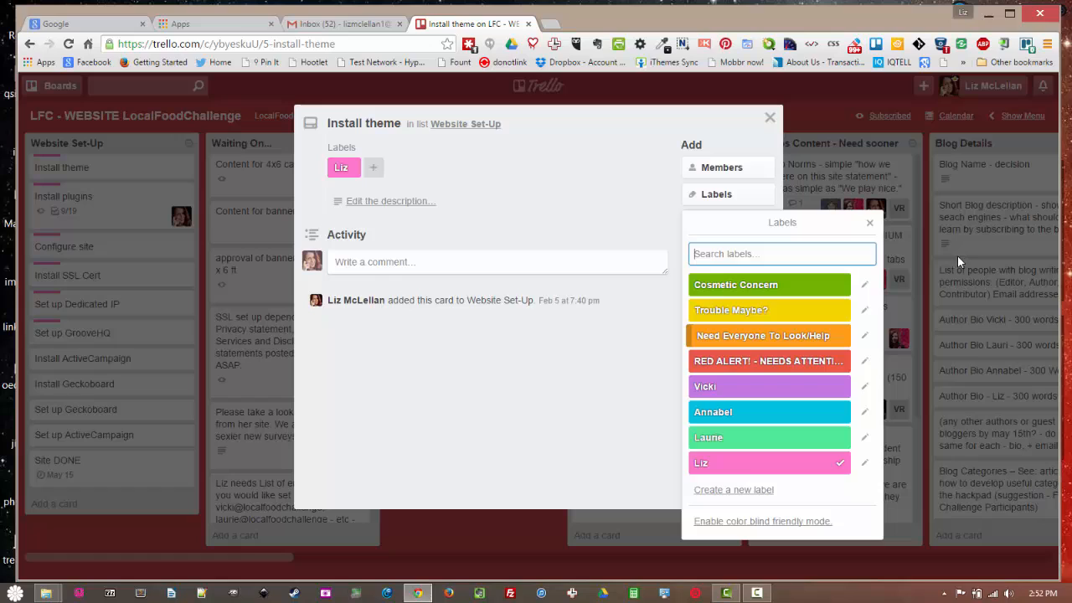
mouse_move(797, 451)
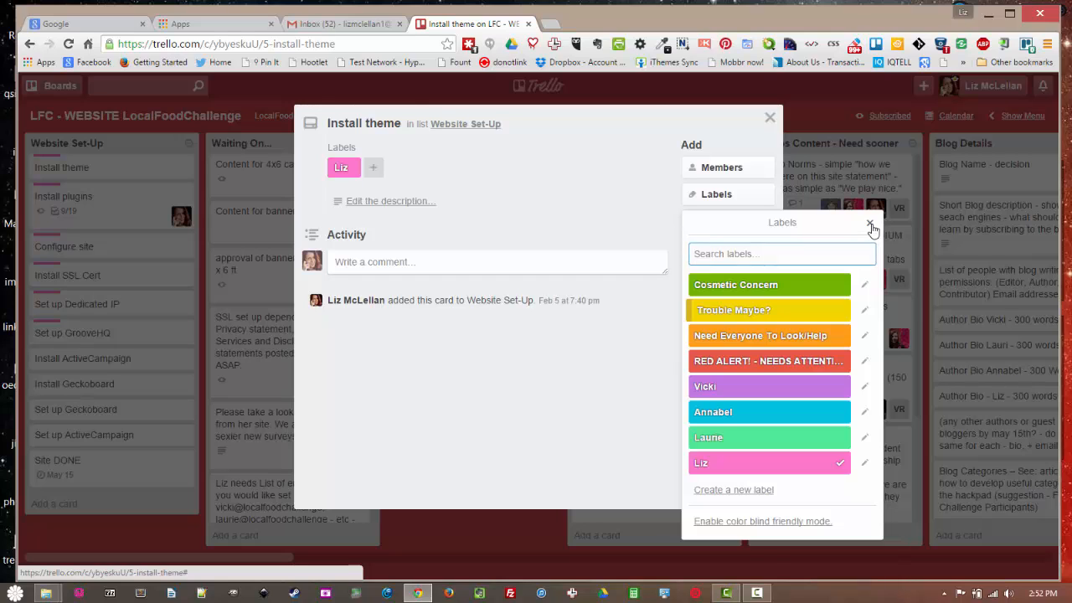
left_click(871, 225)
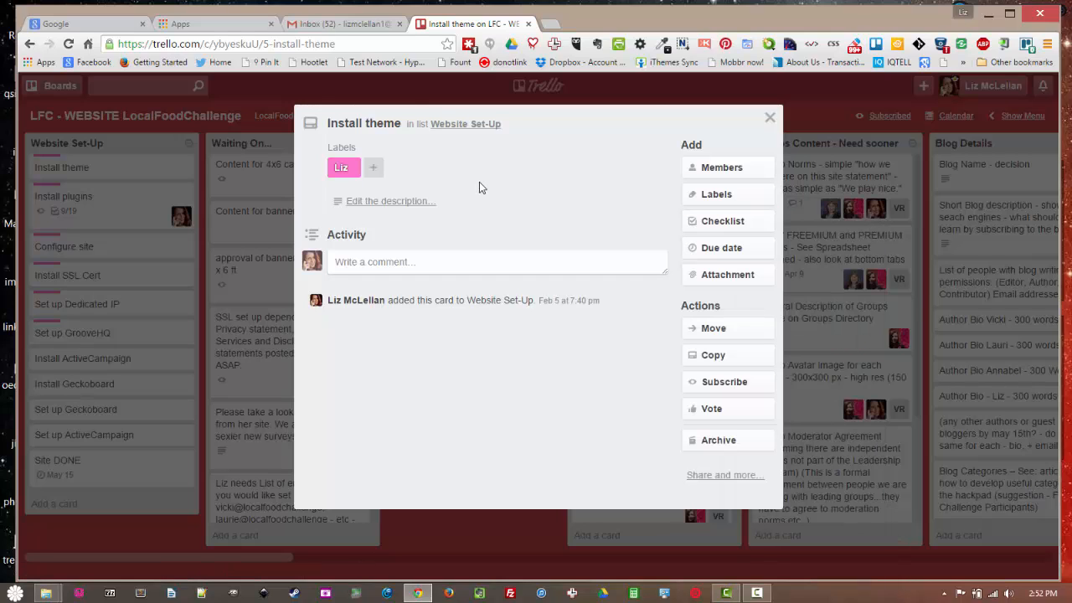
left_click(769, 117)
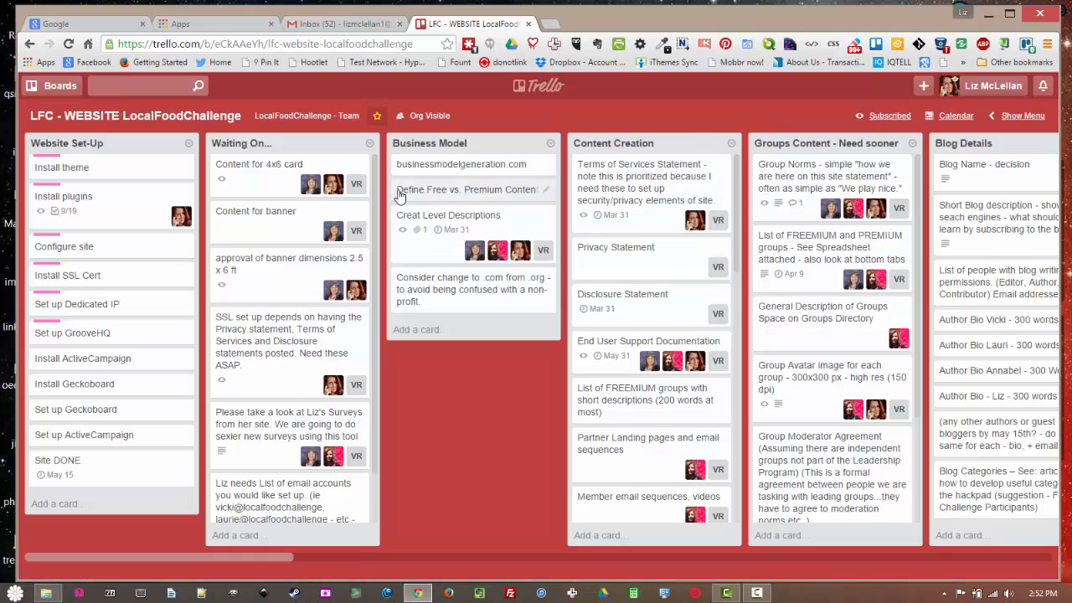
mouse_move(115, 218)
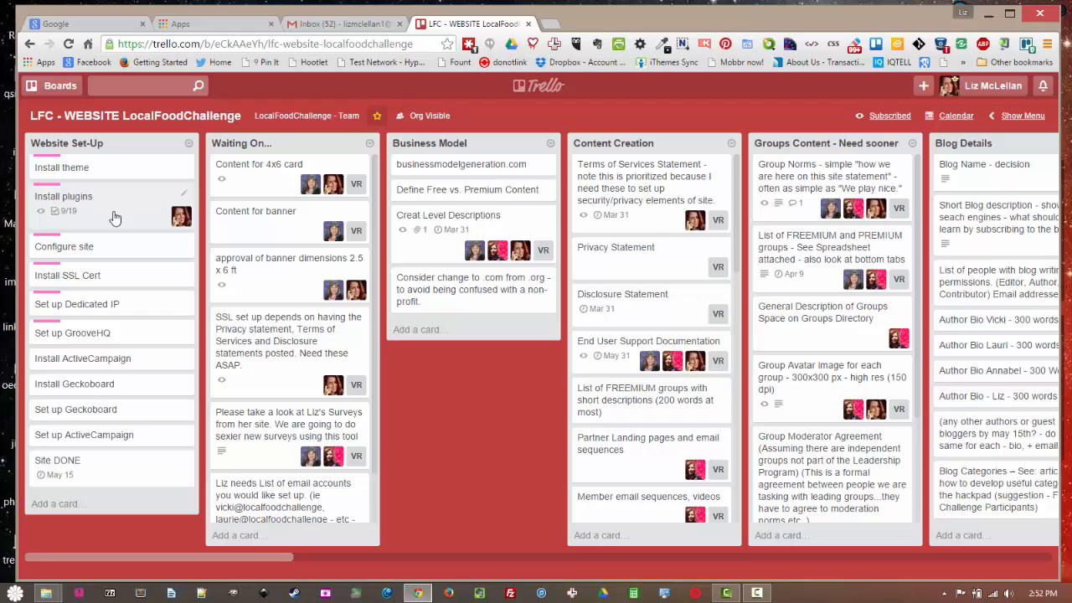
Review the Install plugins card's 47% checklist, then close the card.
left_click(64, 196)
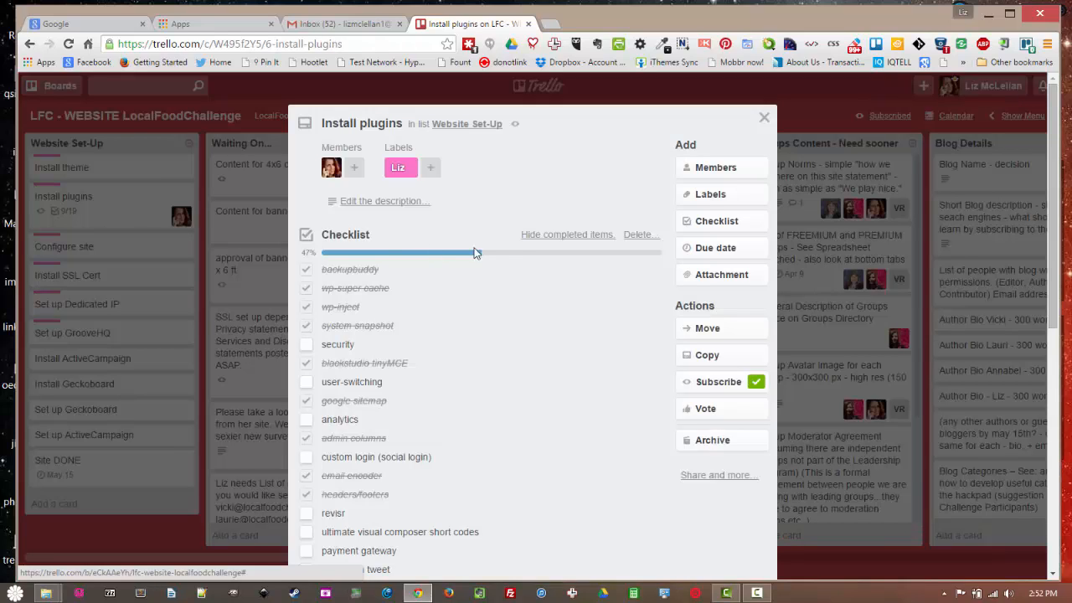
mouse_move(468, 337)
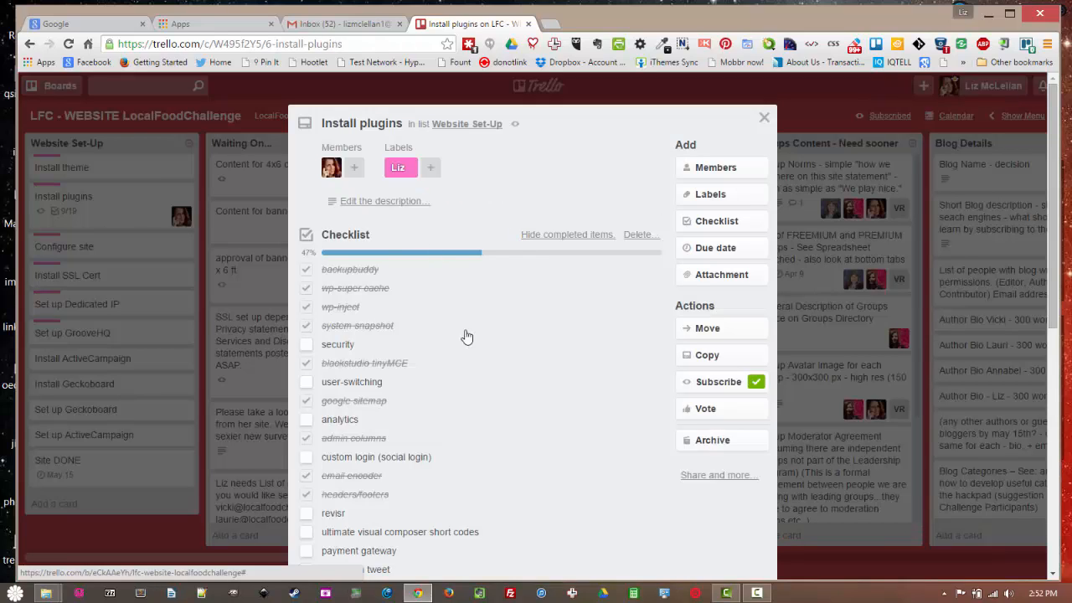
mouse_move(524, 360)
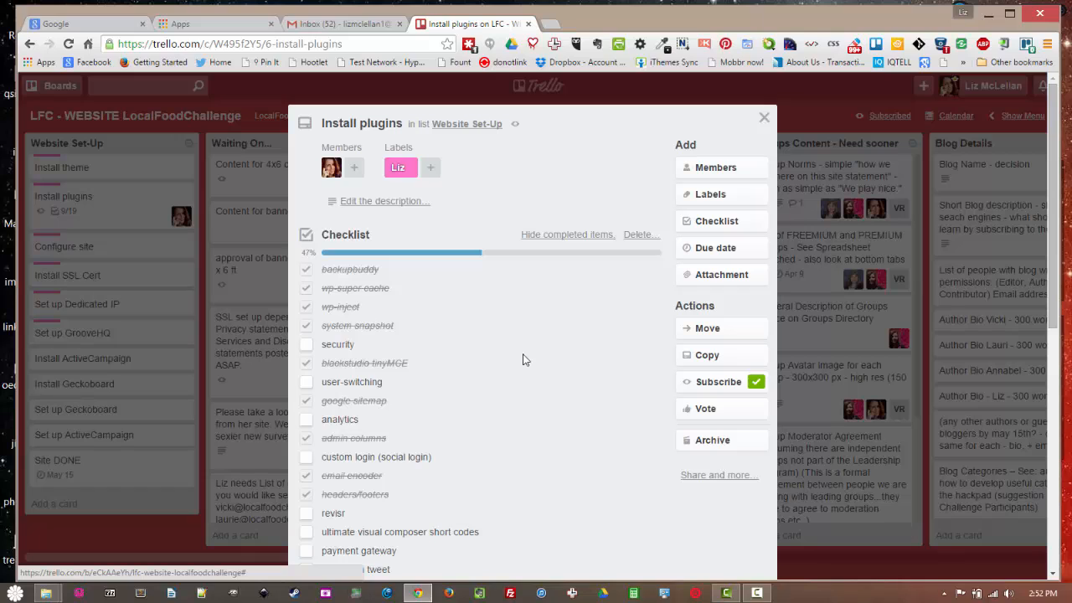
mouse_move(358, 243)
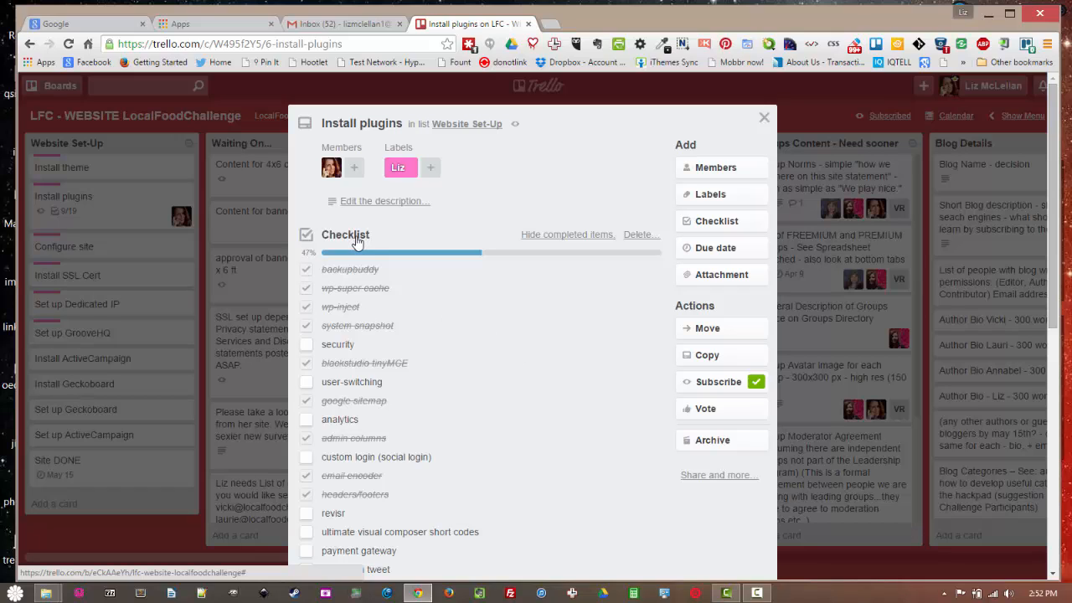
mouse_move(491, 320)
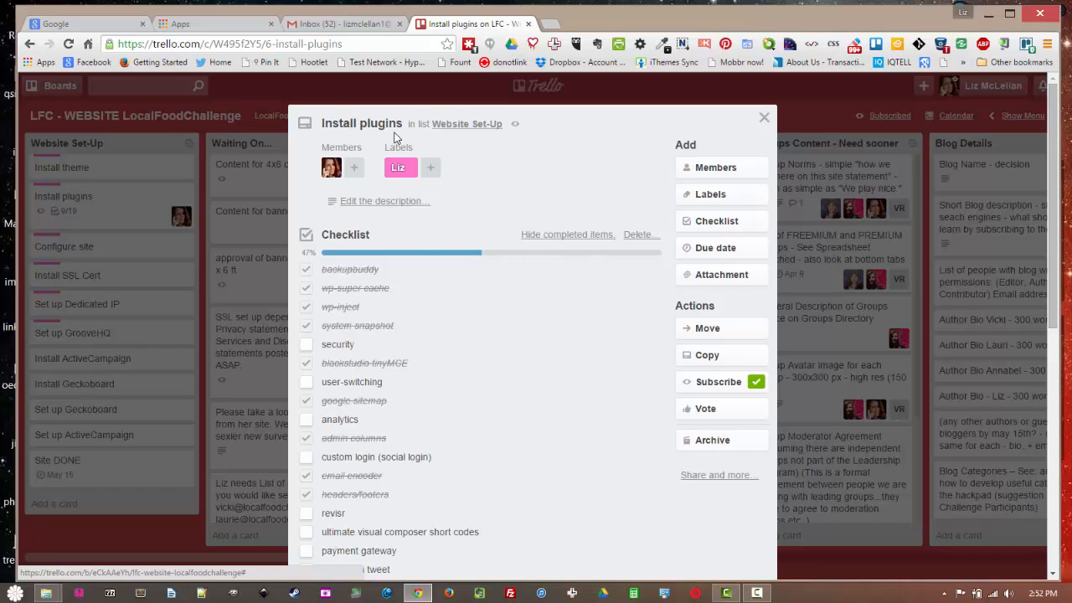
mouse_move(500, 166)
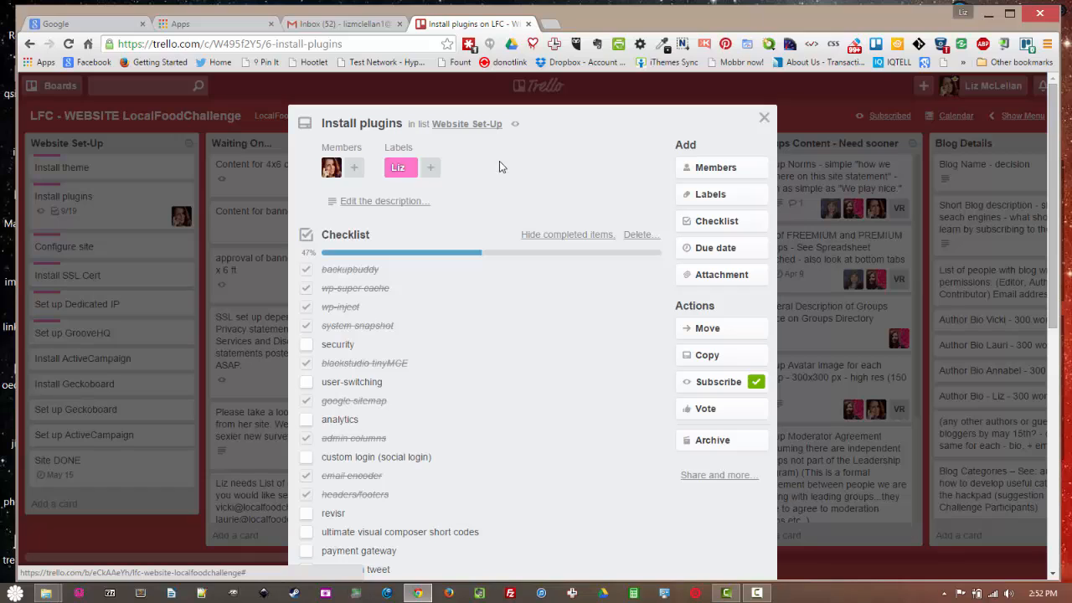
mouse_move(387, 490)
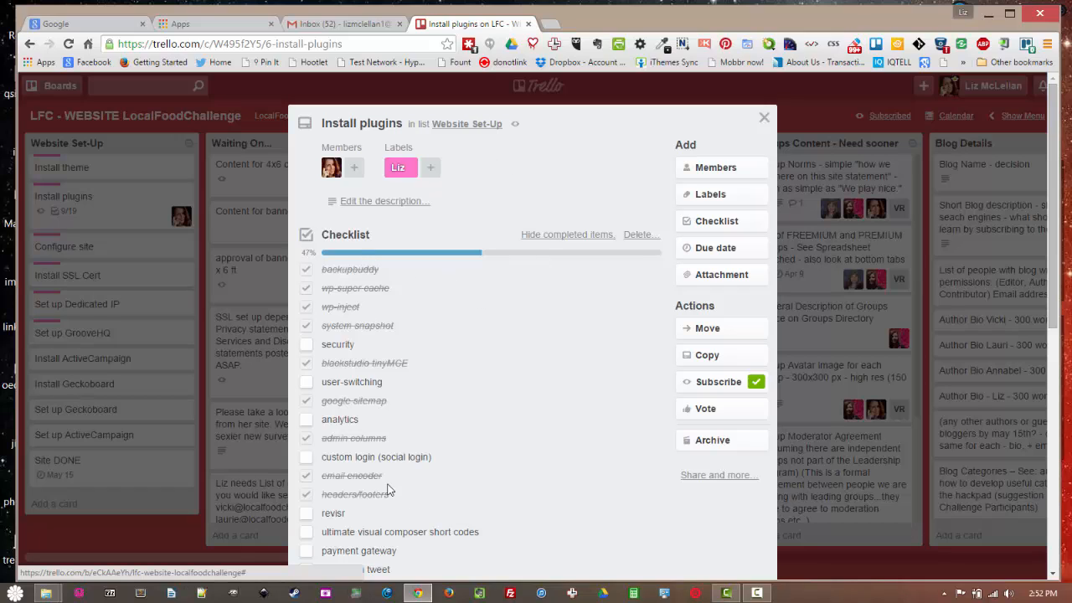
mouse_move(477, 511)
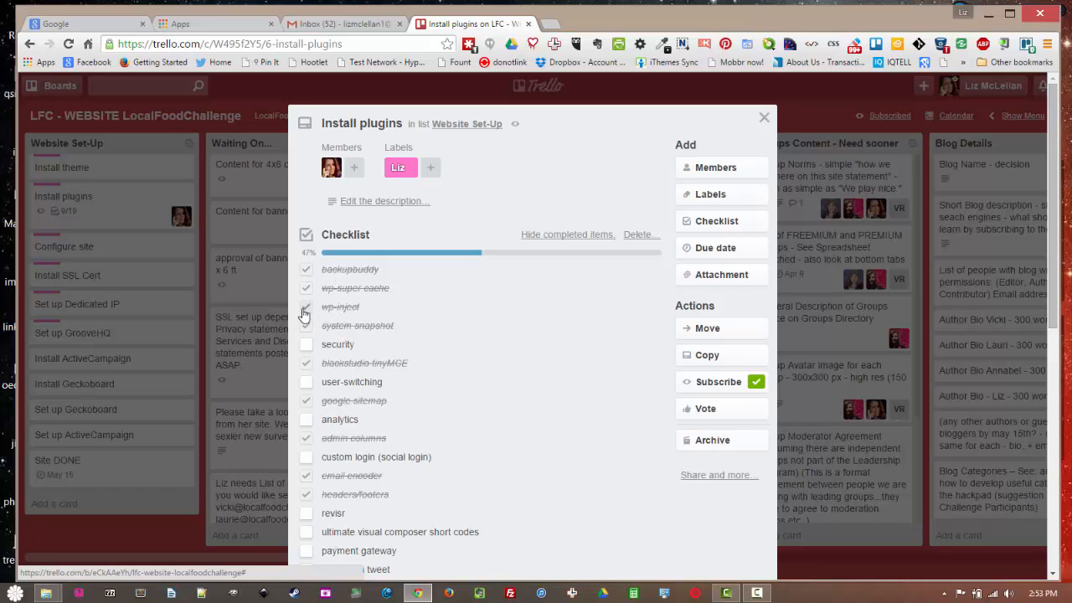
mouse_move(536, 358)
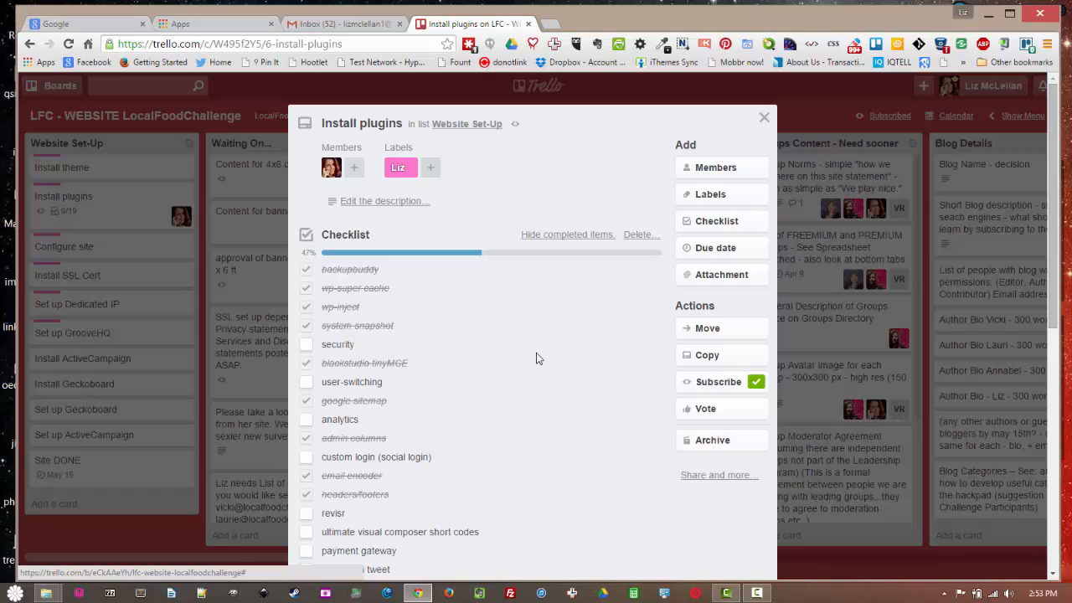
mouse_move(580, 420)
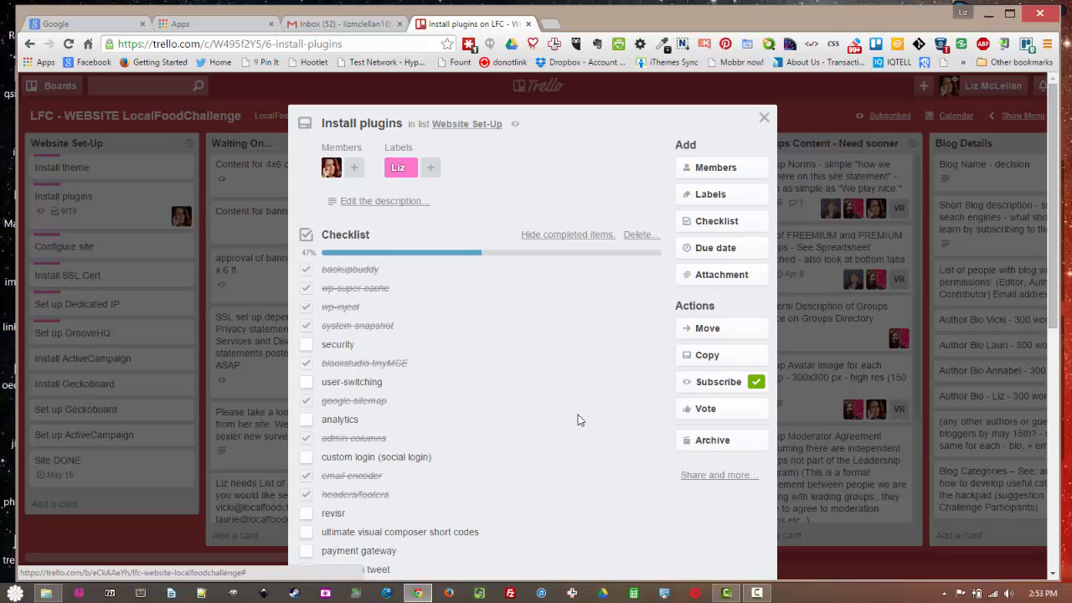
mouse_move(677, 188)
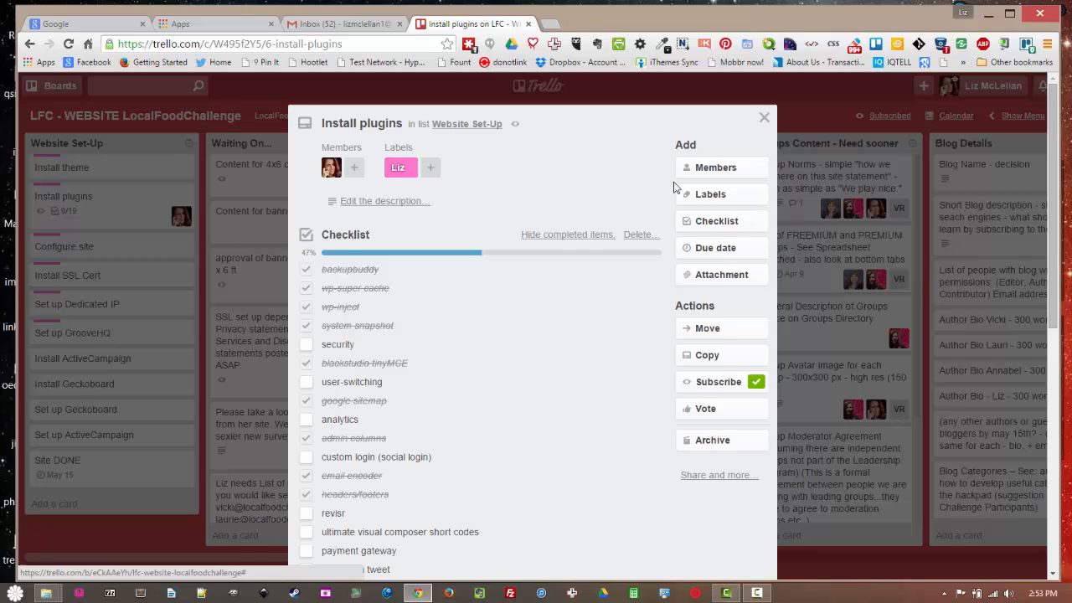
left_click(763, 117)
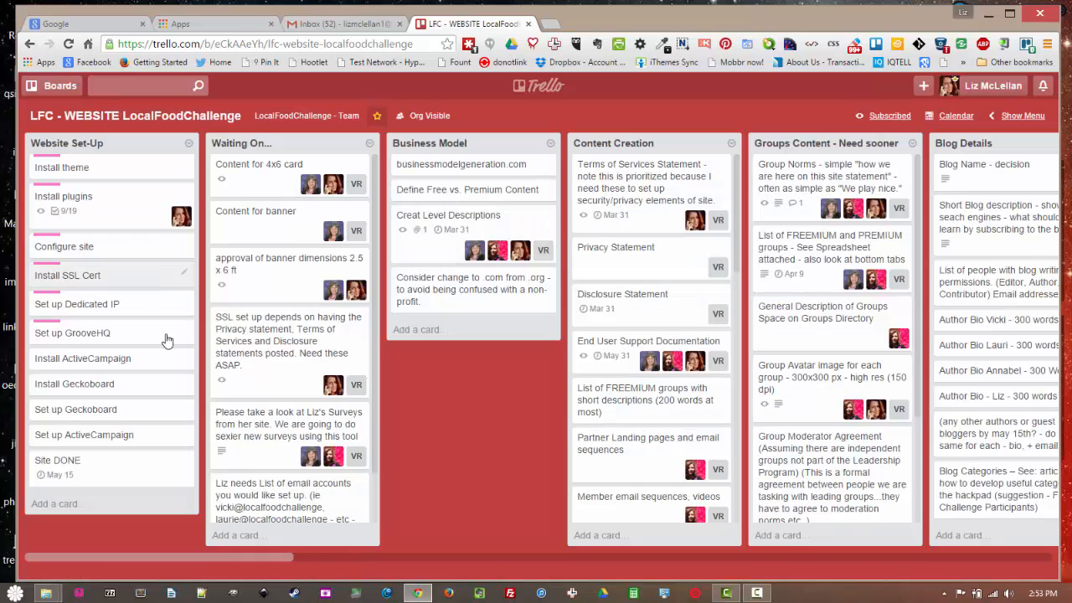
mouse_move(622, 294)
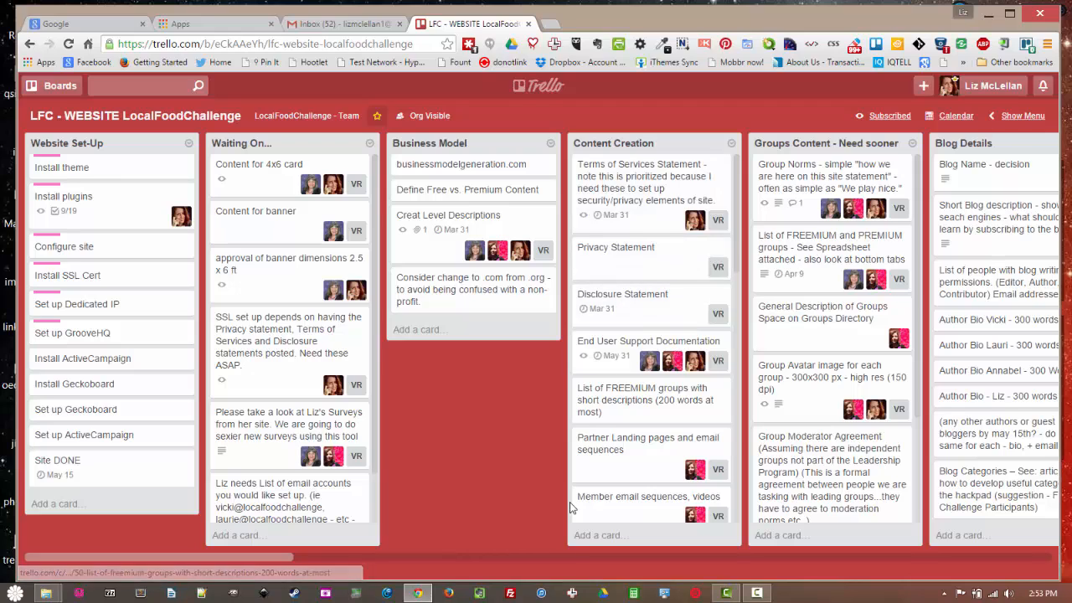
mouse_move(787, 332)
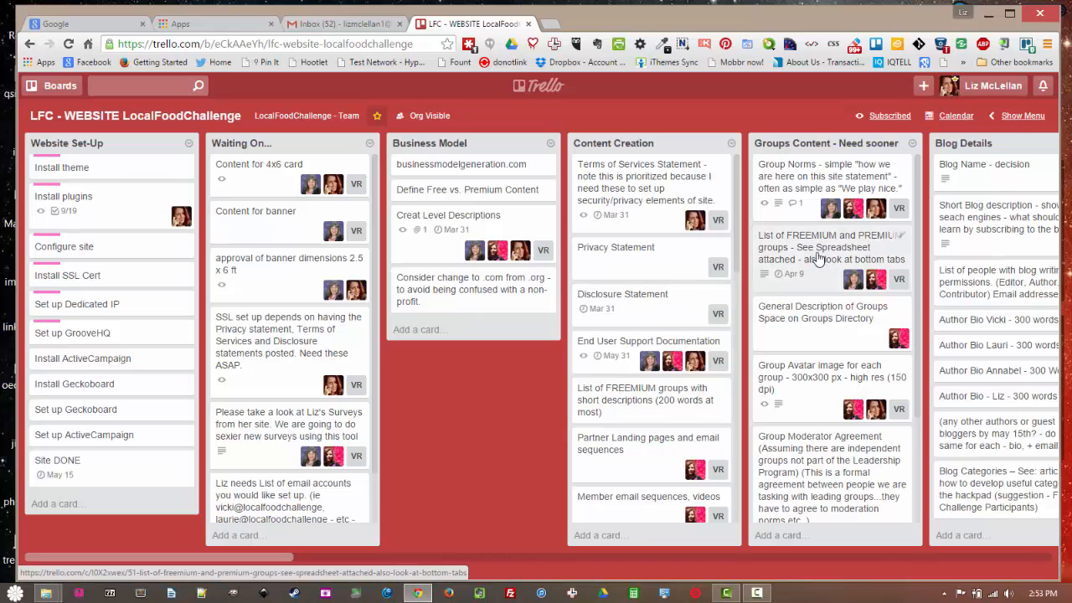
Open 'List of FREEMIUM and PREMIUM groups' in the Groups Content - Need sooner list.
left_click(831, 246)
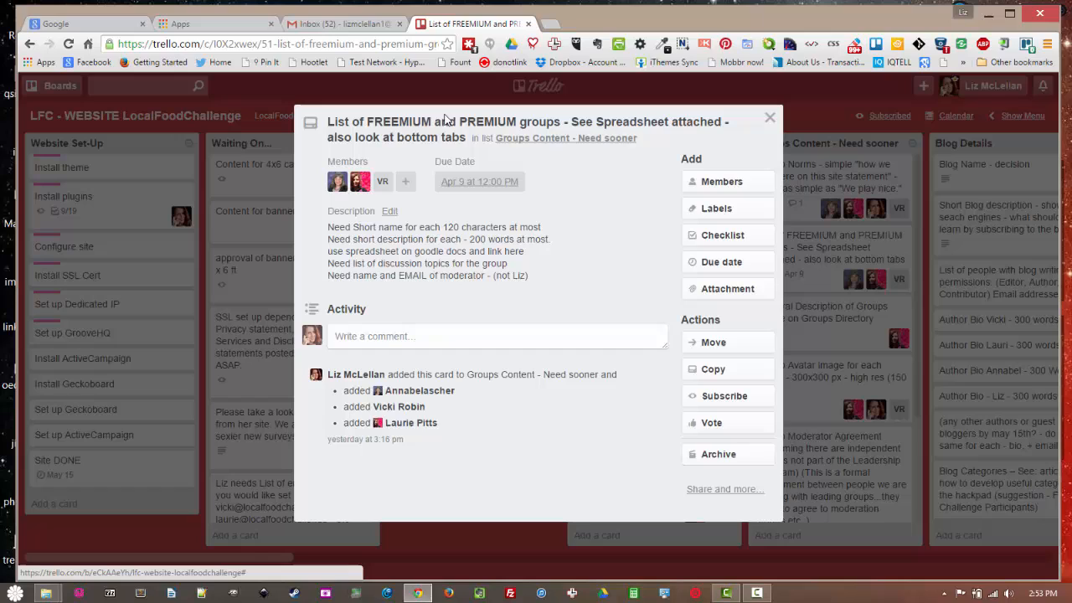
mouse_move(681, 184)
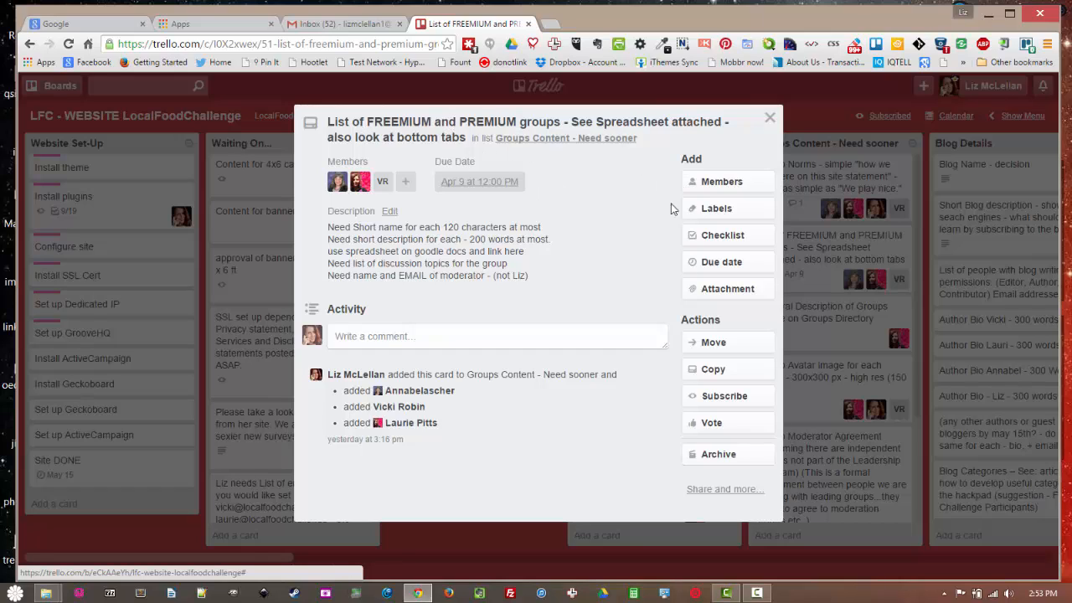
Add the green Laurie label to the card, then close it.
left_click(716, 207)
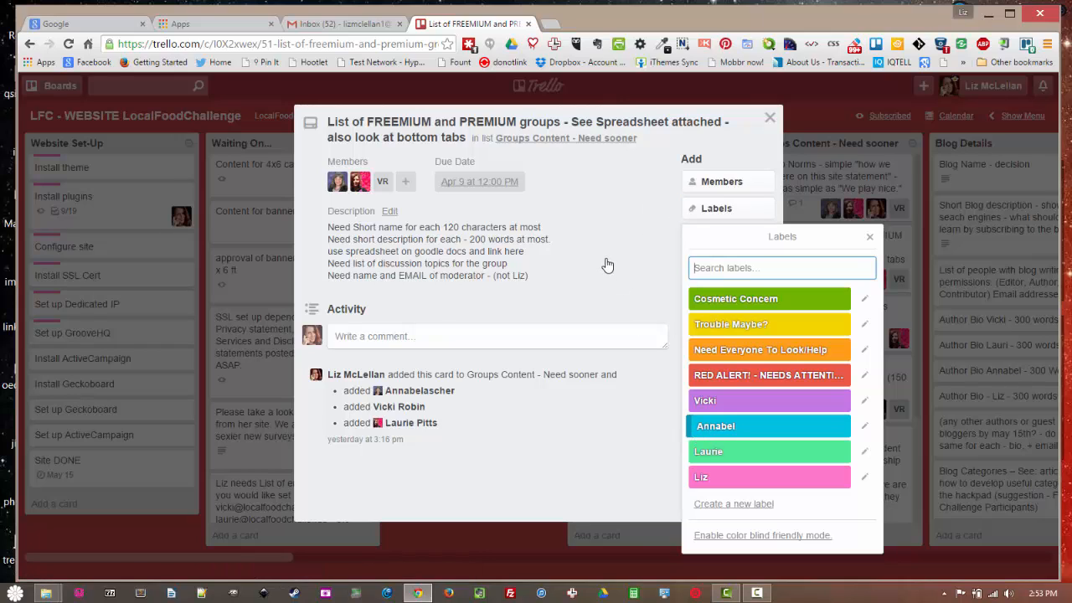
mouse_move(434, 130)
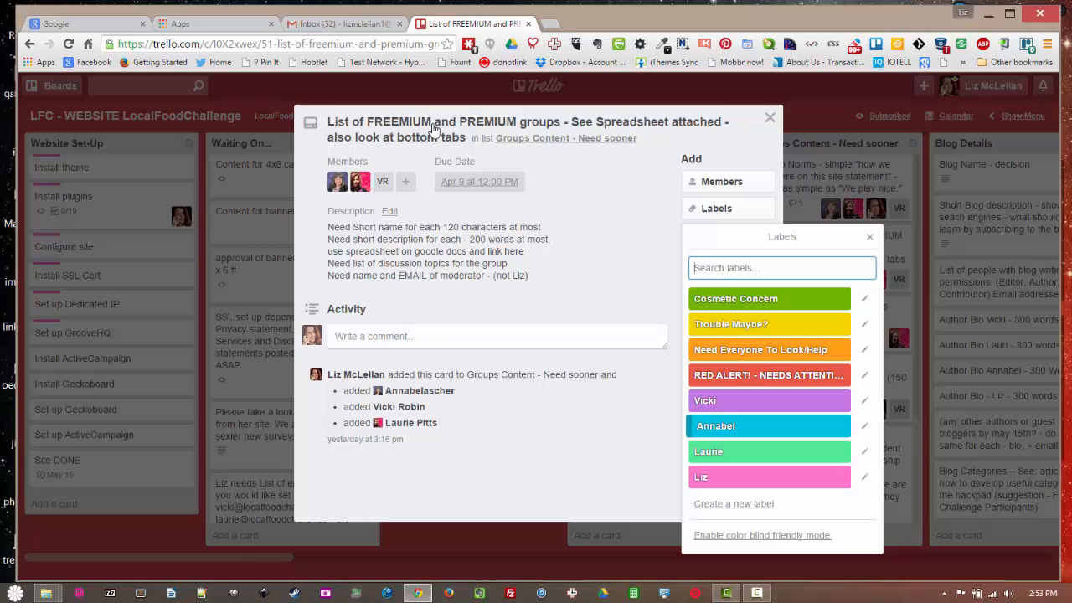
mouse_move(560, 181)
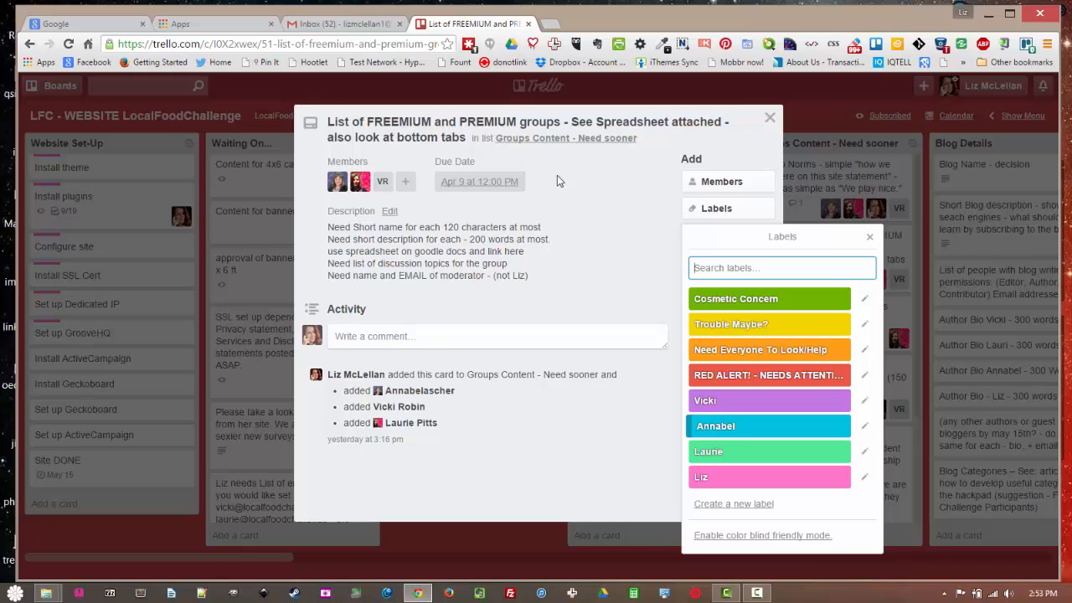
mouse_move(586, 196)
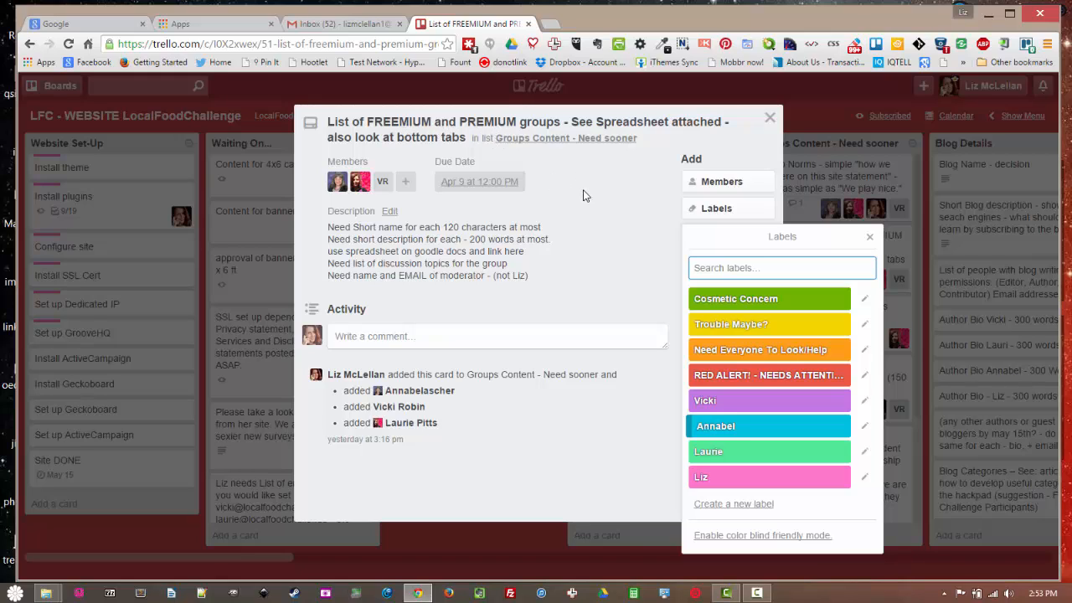
mouse_move(717, 451)
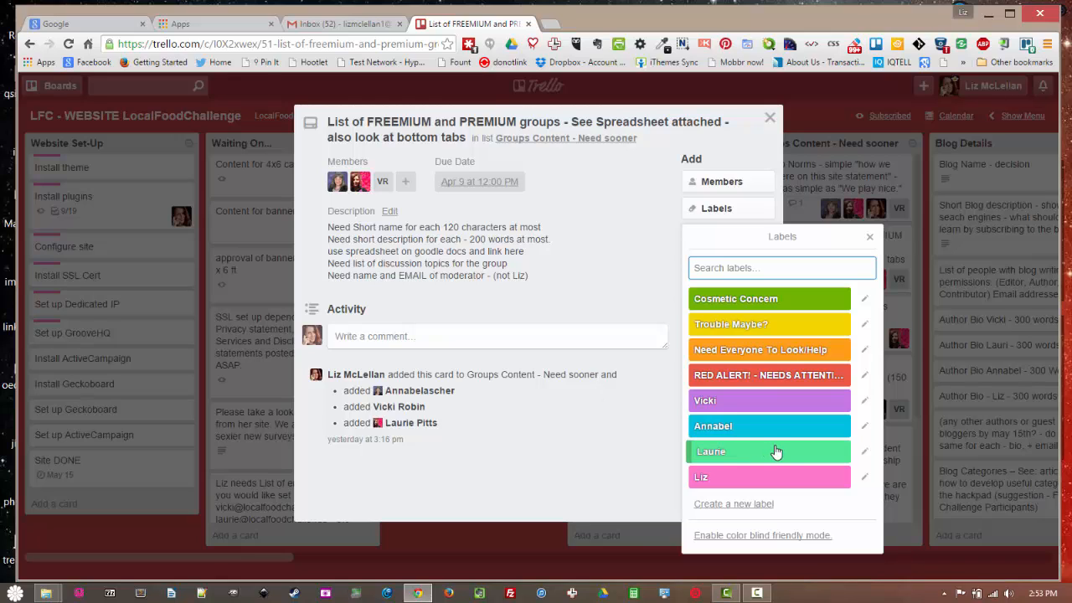
left_click(769, 451)
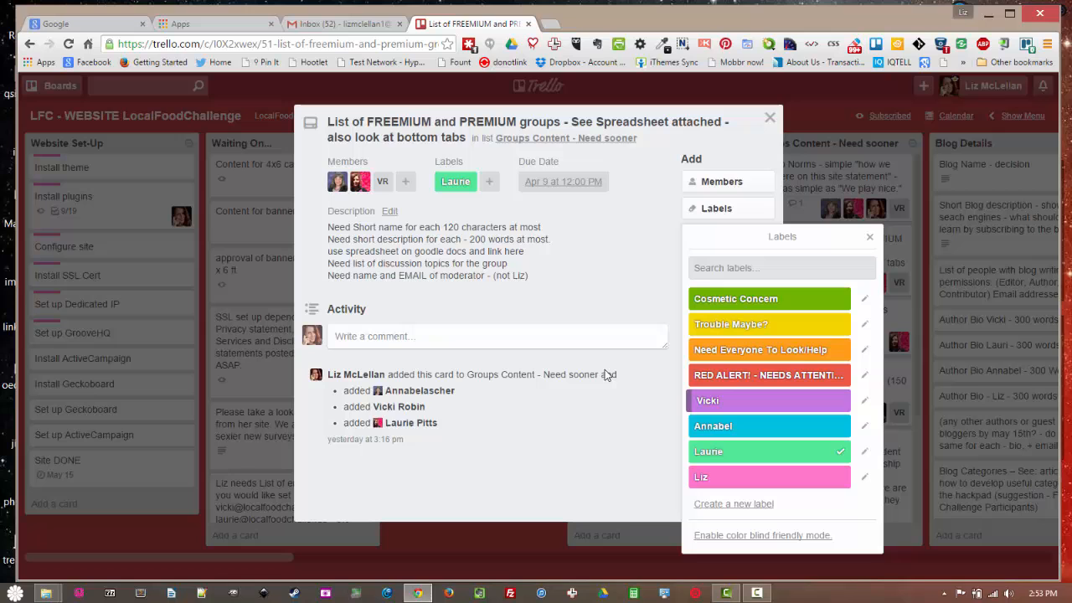
left_click(869, 236)
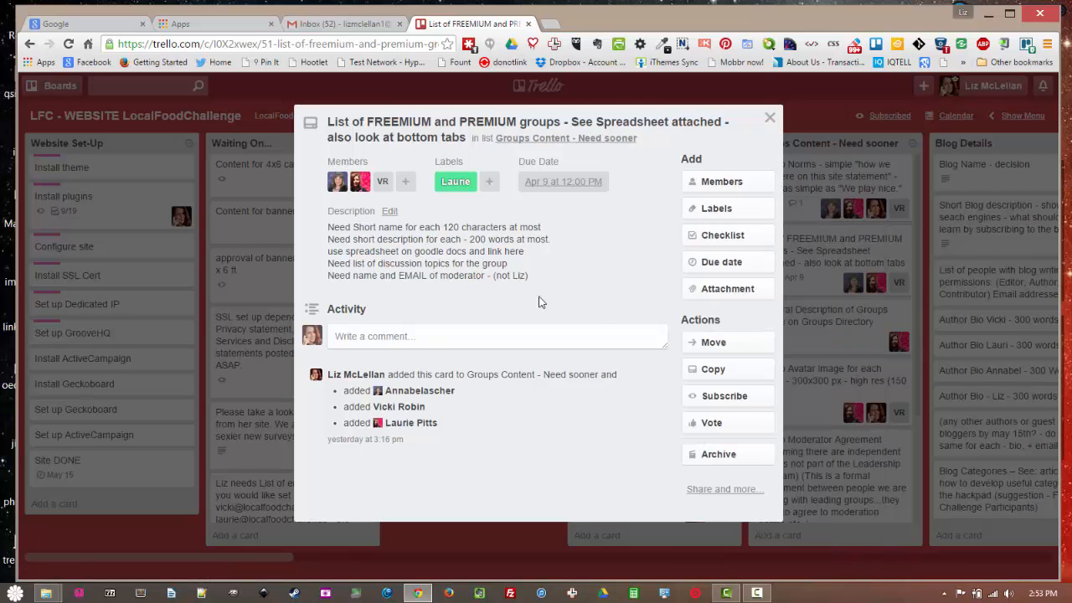
left_click(769, 117)
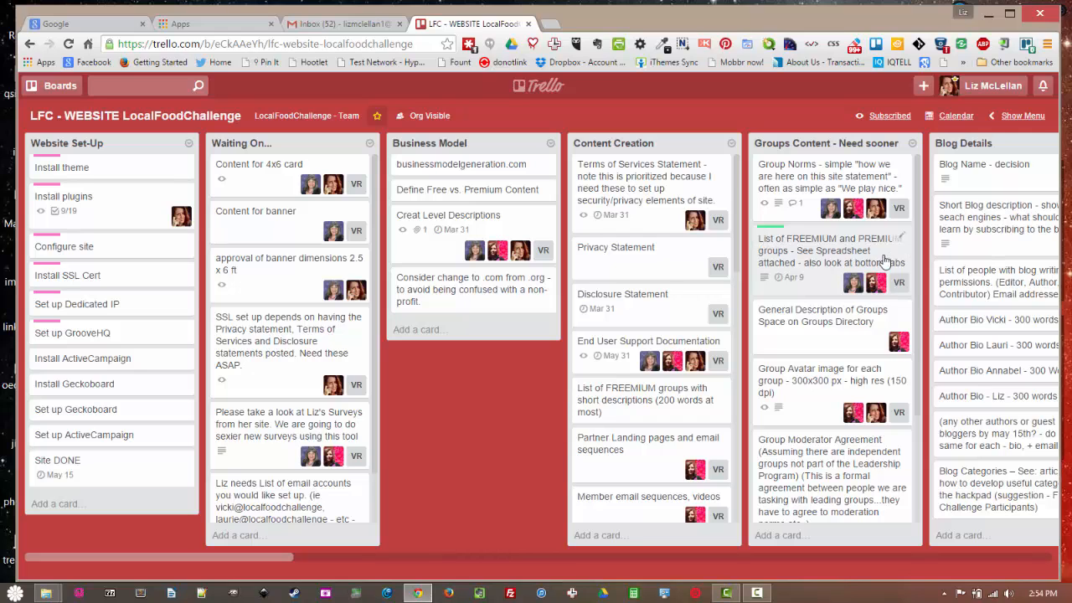
Reopen the card, add the orange 'Need Everyone To Look/Help' label, and close it.
left_click(829, 250)
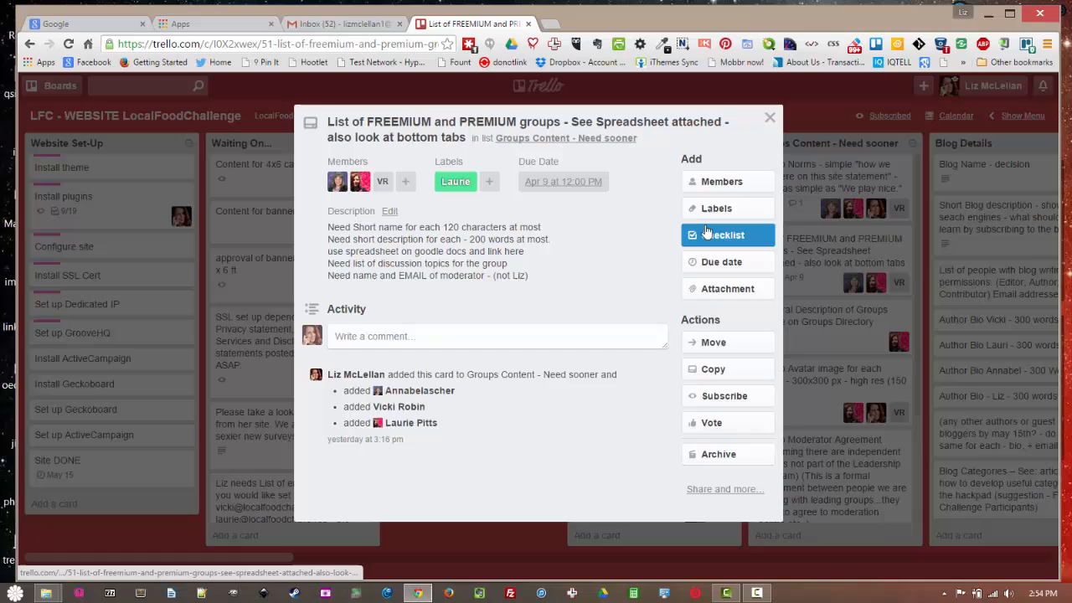
left_click(716, 208)
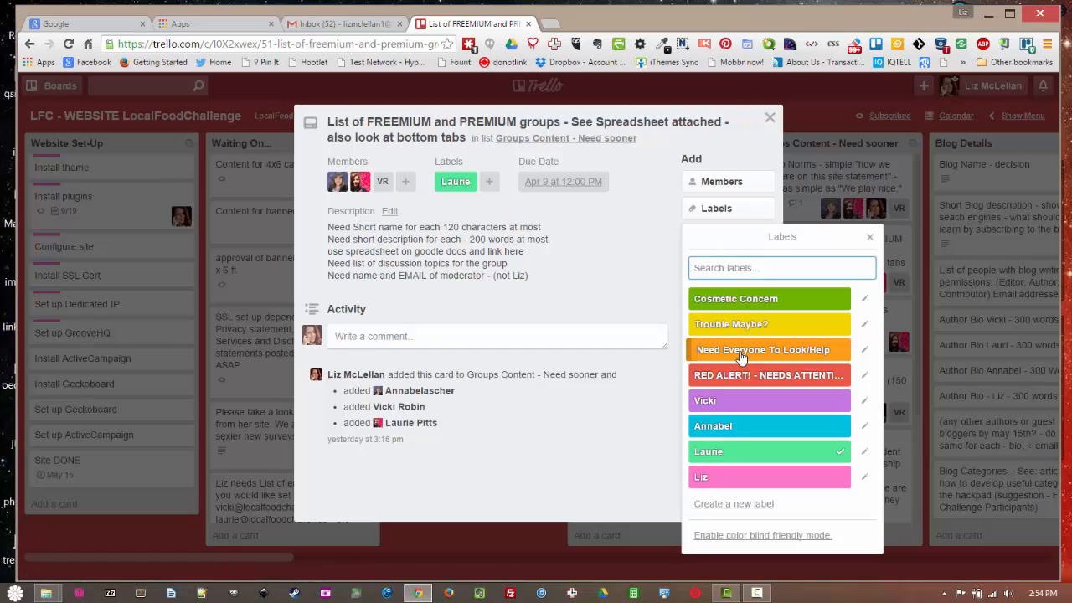
left_click(762, 349)
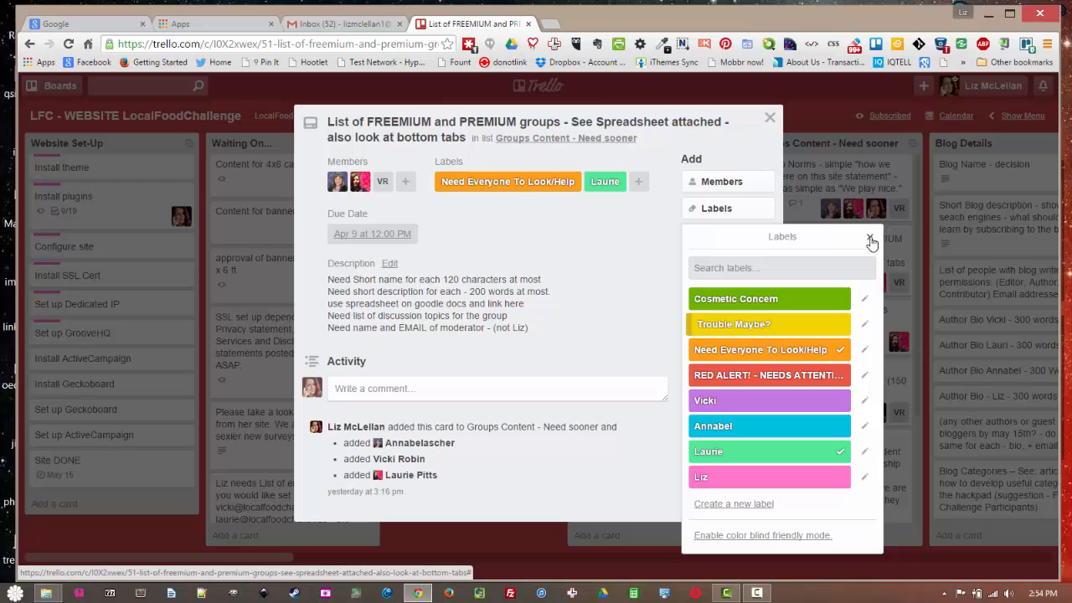
left_click(870, 236)
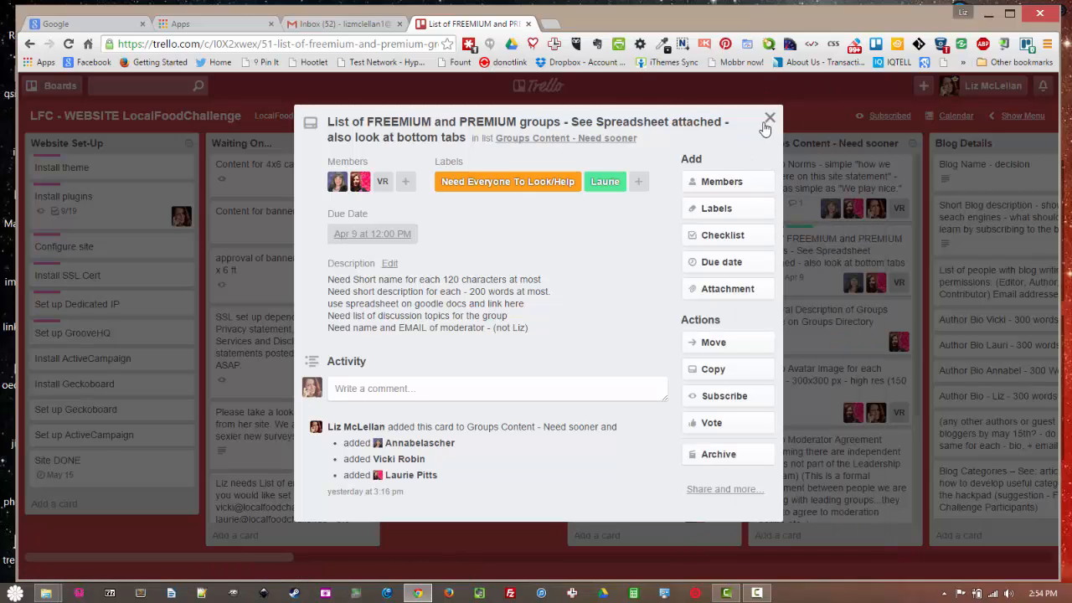
left_click(769, 117)
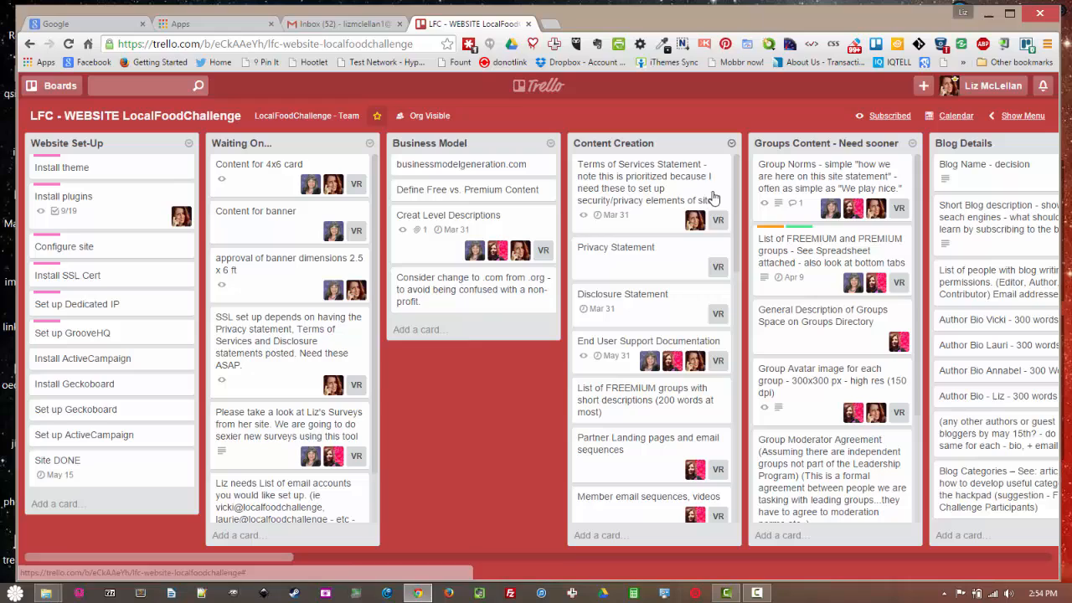
mouse_move(802, 251)
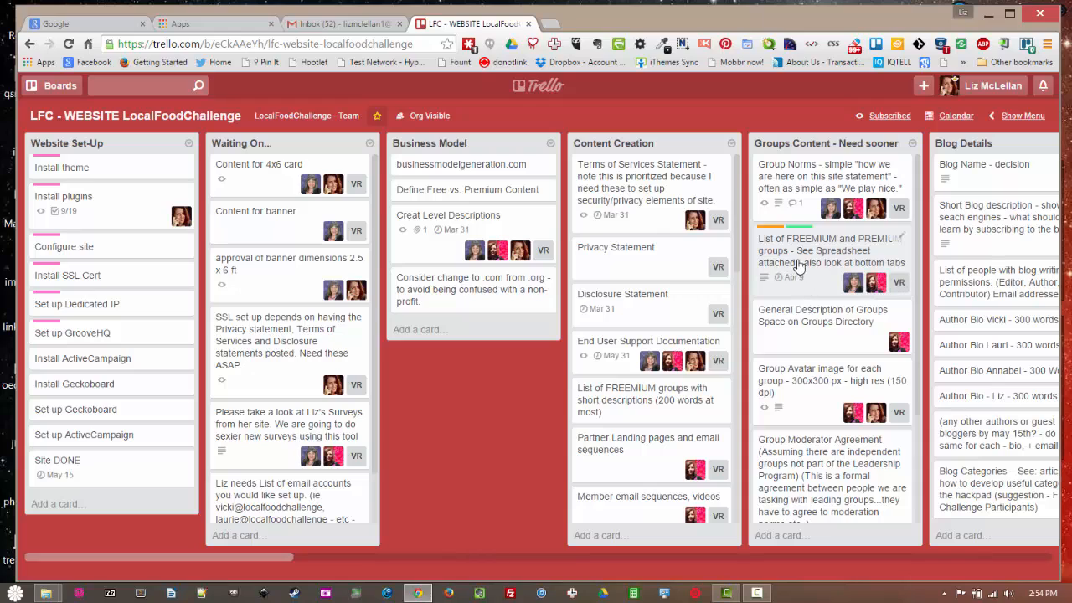
mouse_move(853, 283)
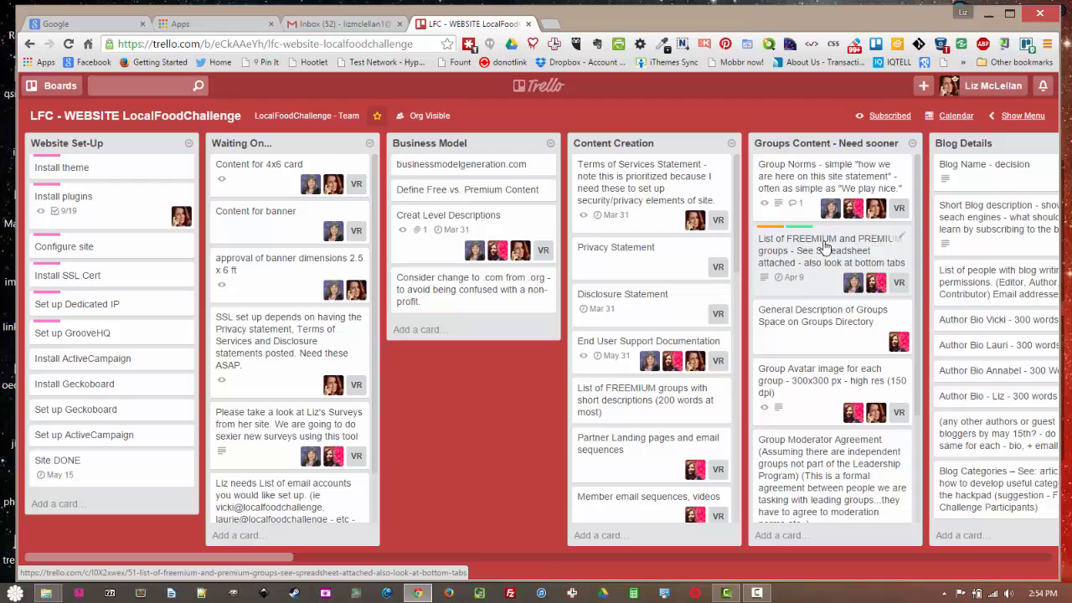
mouse_move(506, 381)
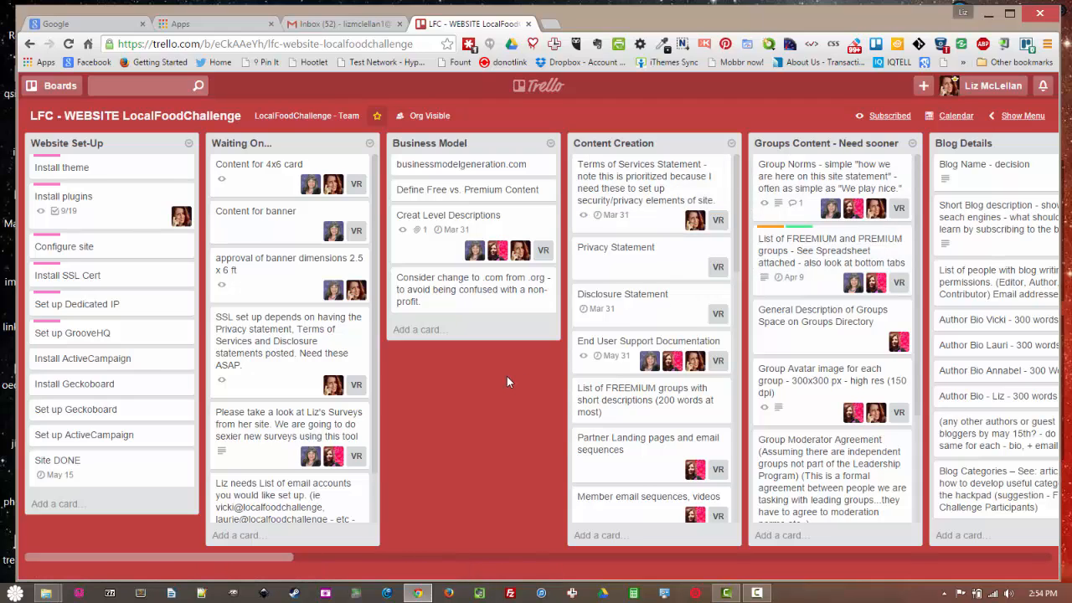